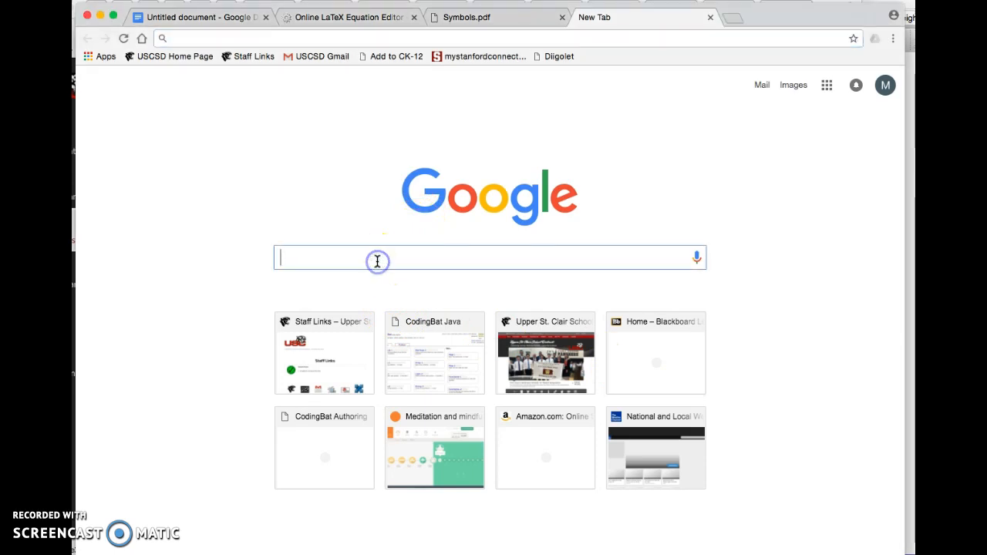
Search Google for 'latex math symbols' and go to the Auto-Latex Equations add-on page.
text(latex math symbols)
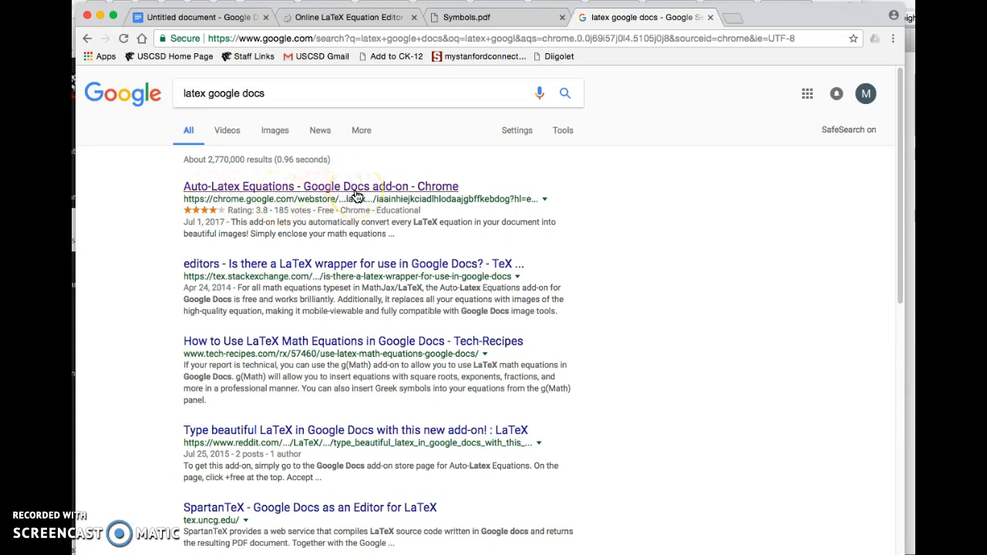
click(319, 185)
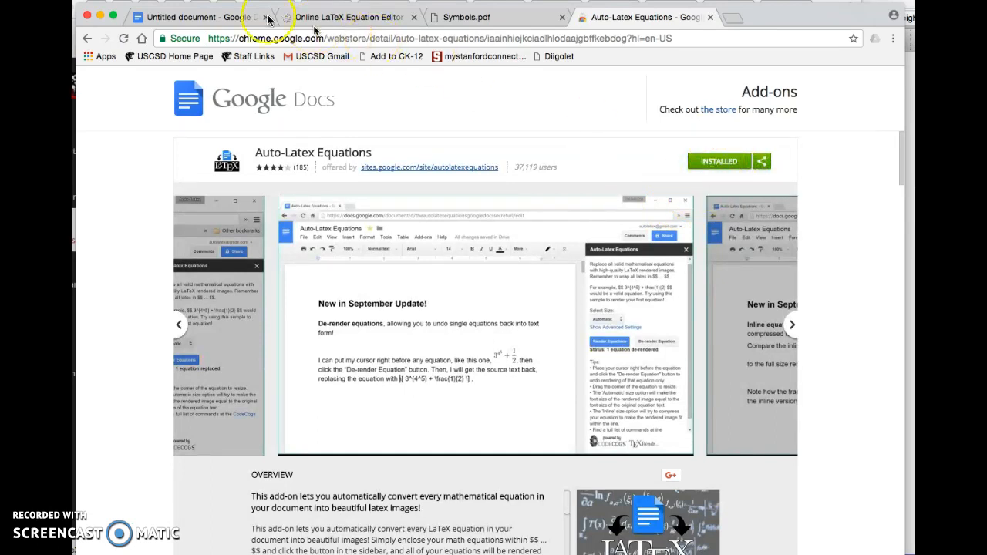
Start the Auto-Latex Equations add-on in the blank untitled document.
click(200, 16)
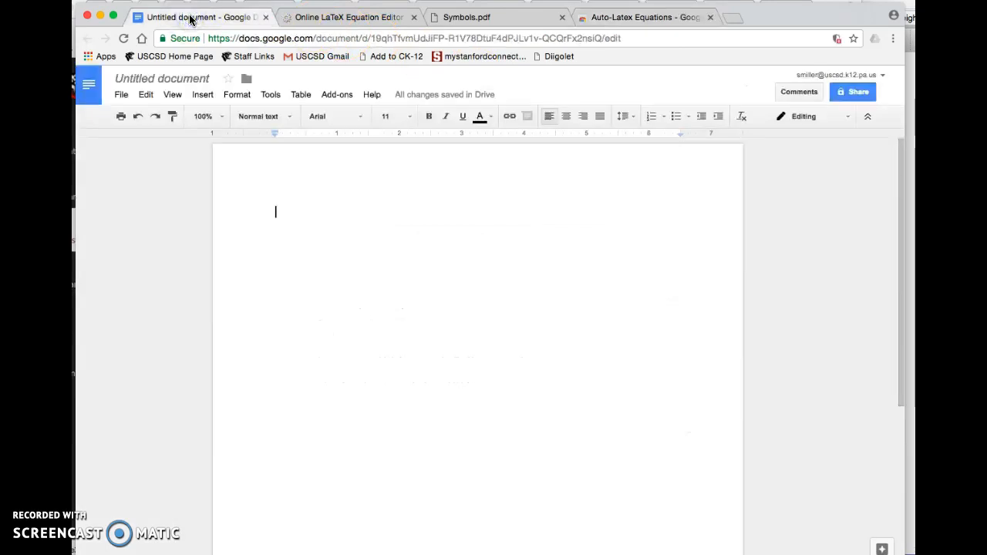
mouse_move(336, 94)
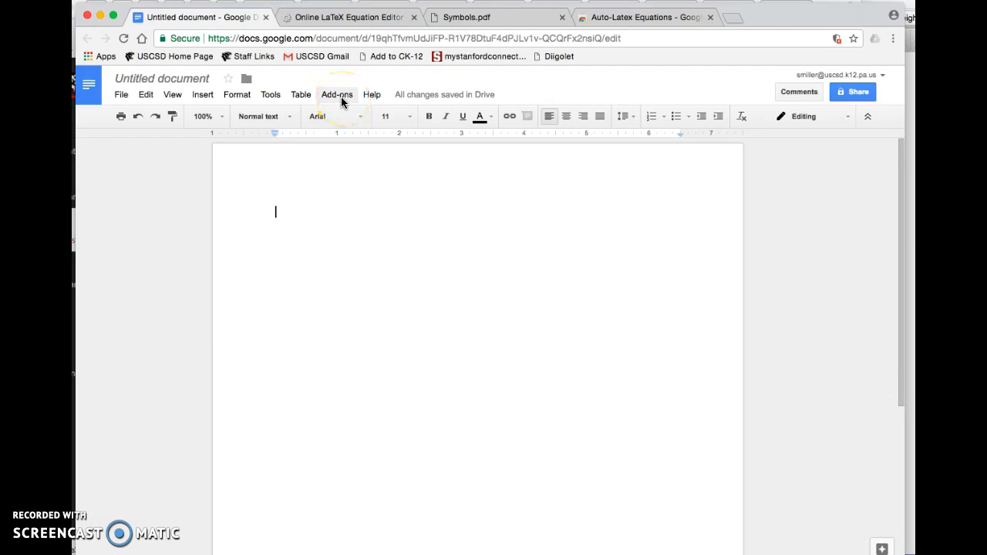
click(336, 94)
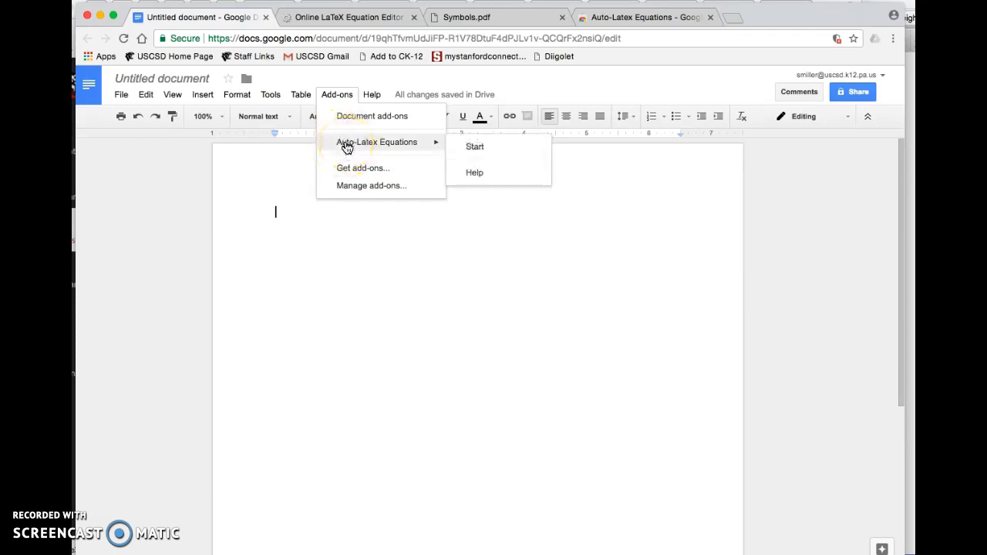
mouse_move(477, 172)
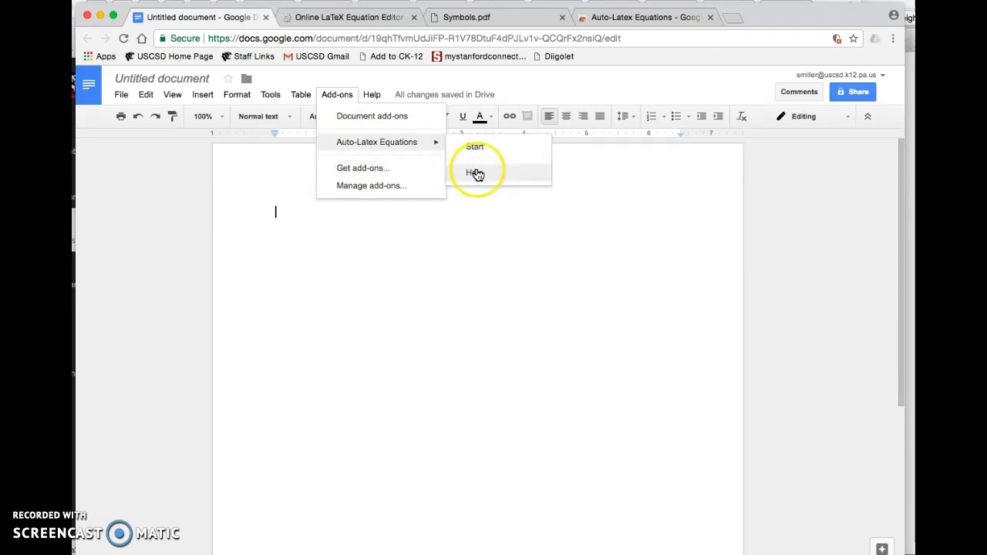
click(475, 147)
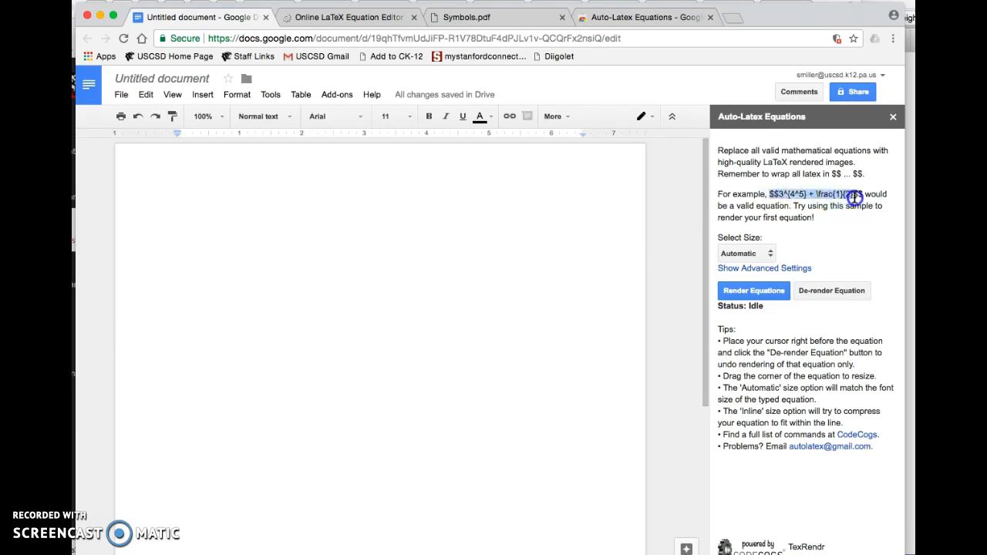
mouse_move(862, 310)
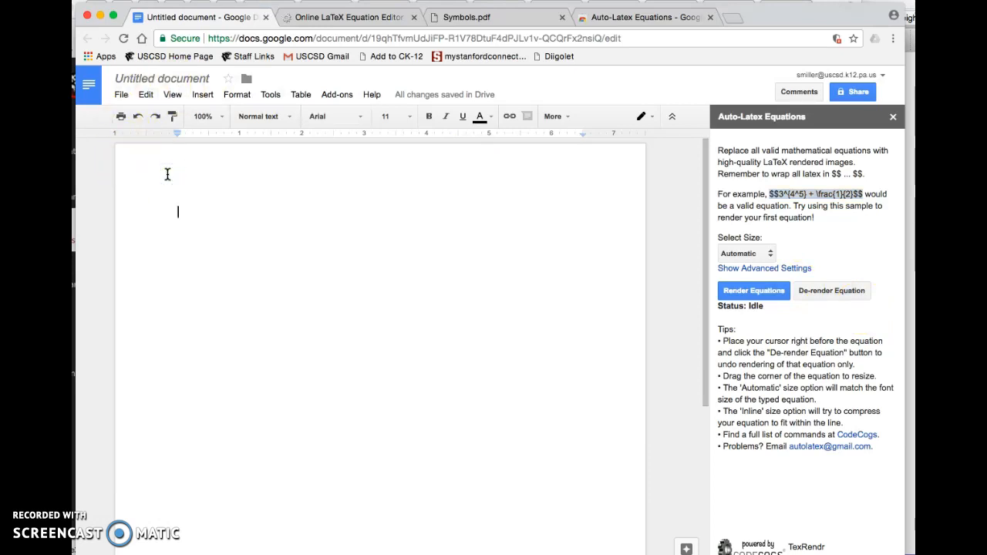
Enter $$3^{4^5} + \frac{1}{2}$$ followed by 'is a nice mathematical expression.'.
text($$3^{4^5} + \frac{1}{2}$$)
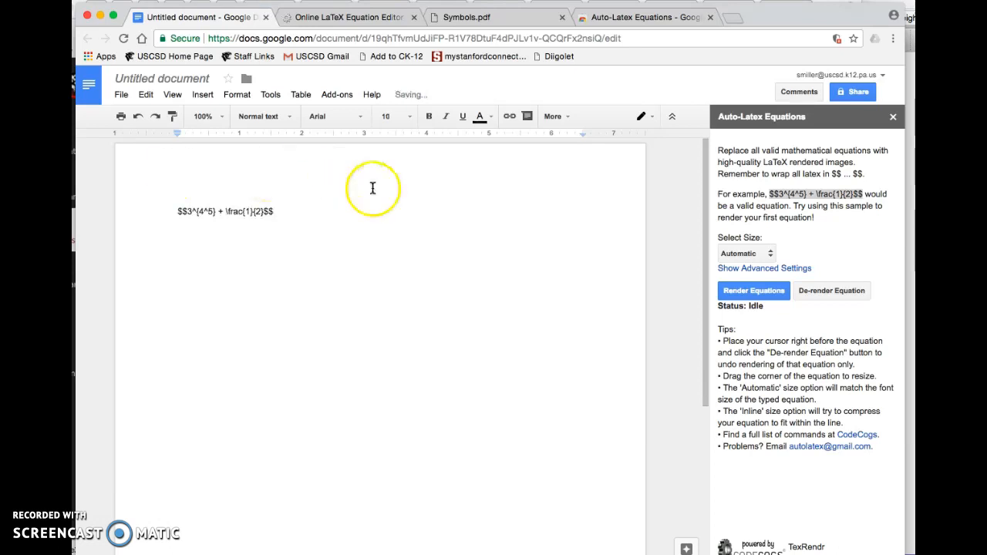
mouse_move(374, 189)
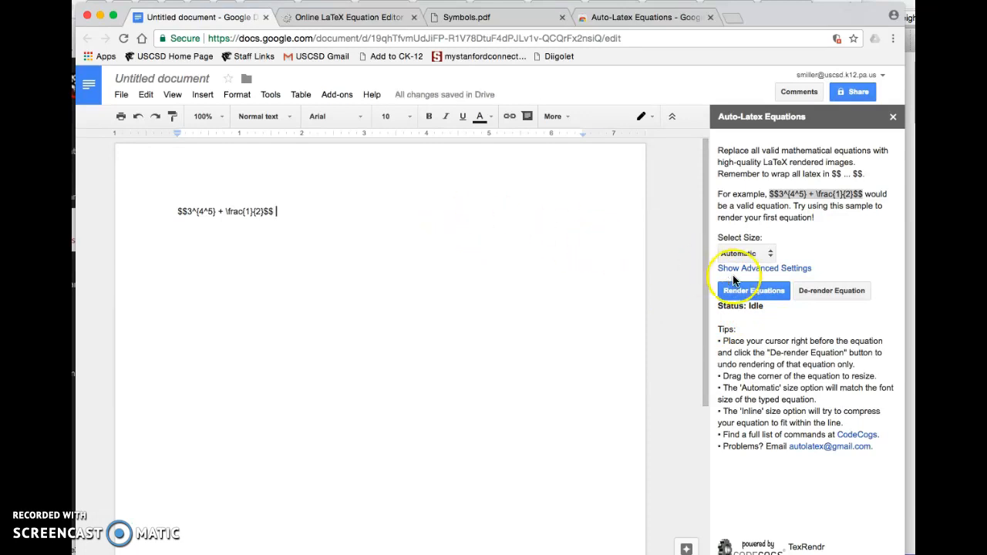
mouse_move(614, 273)
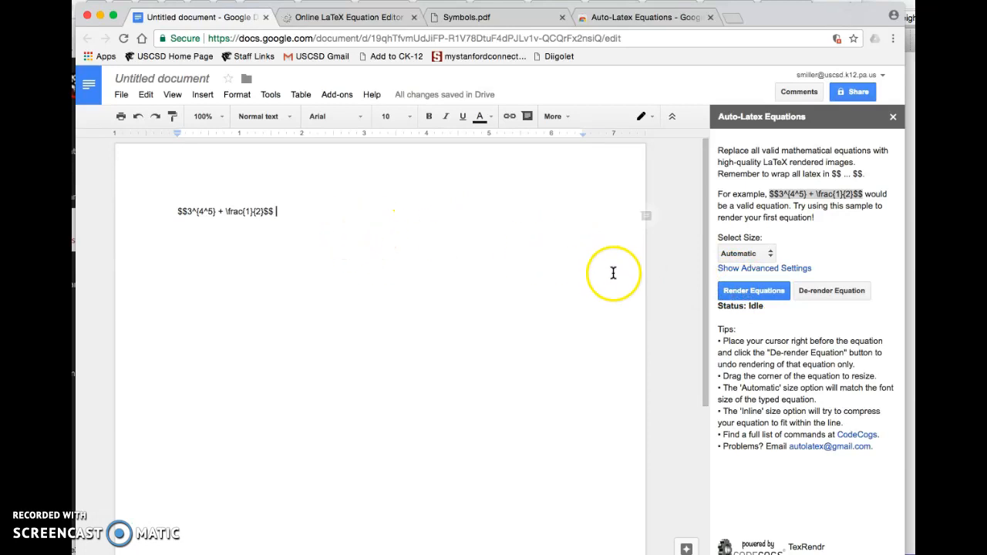
mouse_move(753, 290)
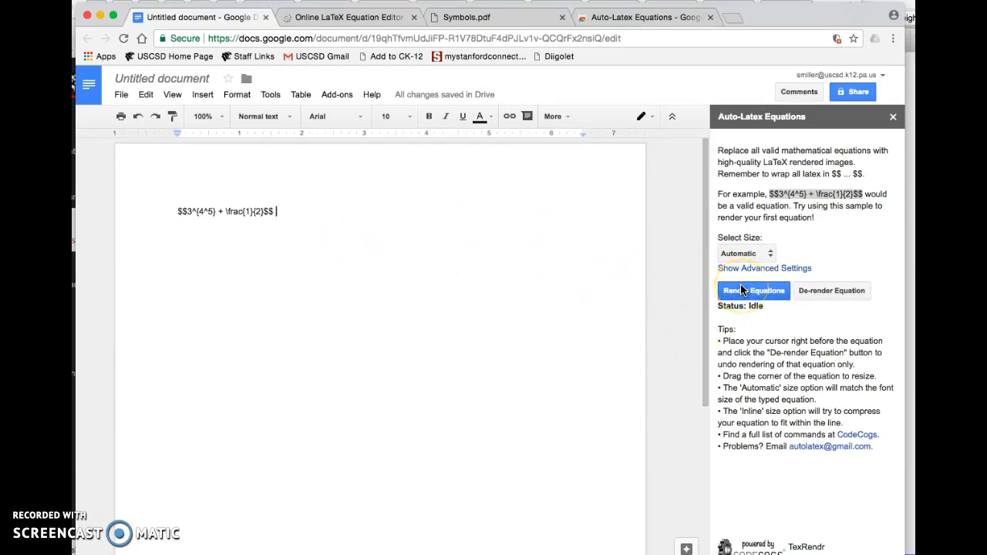
mouse_move(638, 262)
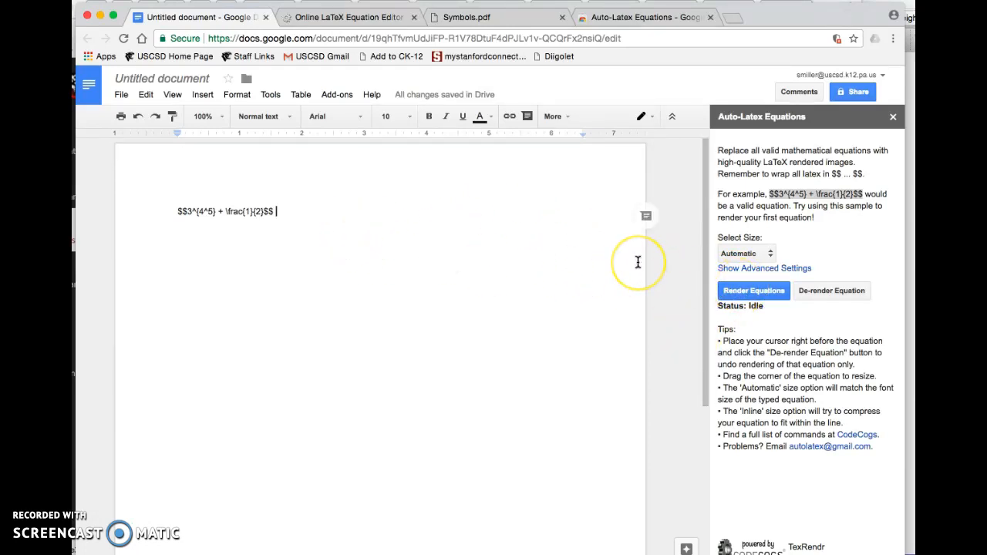
text(is a nice mathem)
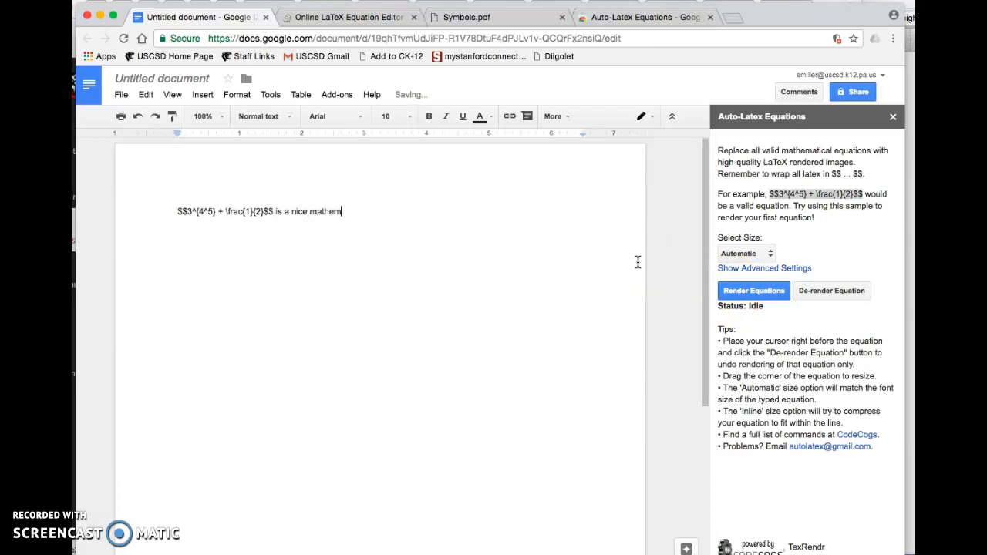
text(atical)
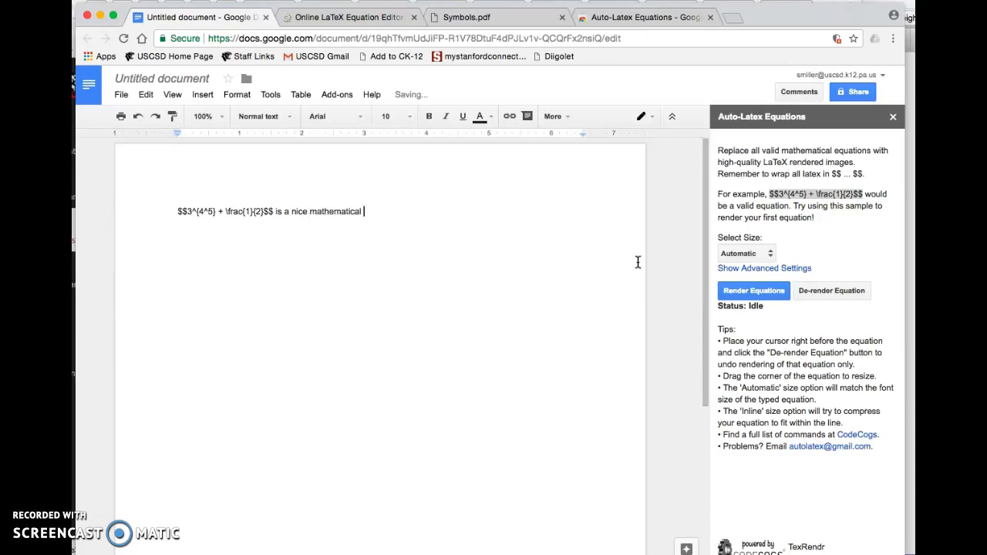
text(expre)
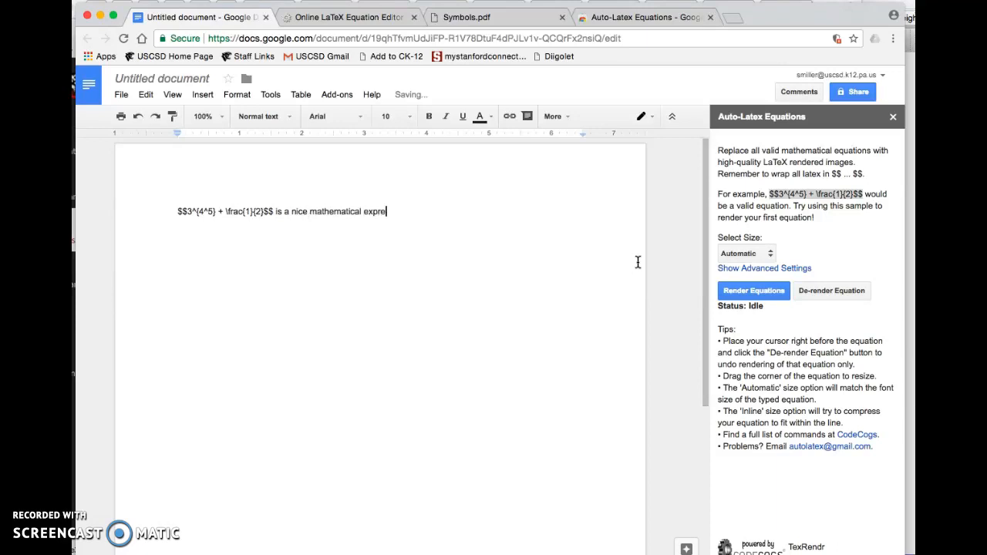
text(ssion.)
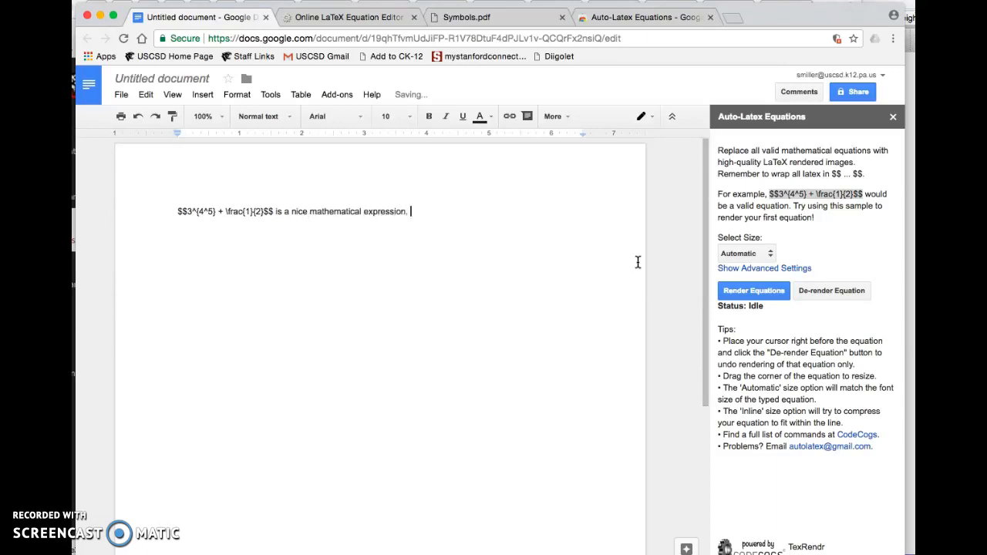
Render the LaTeX as an equation image and resize the rendered image.
click(753, 290)
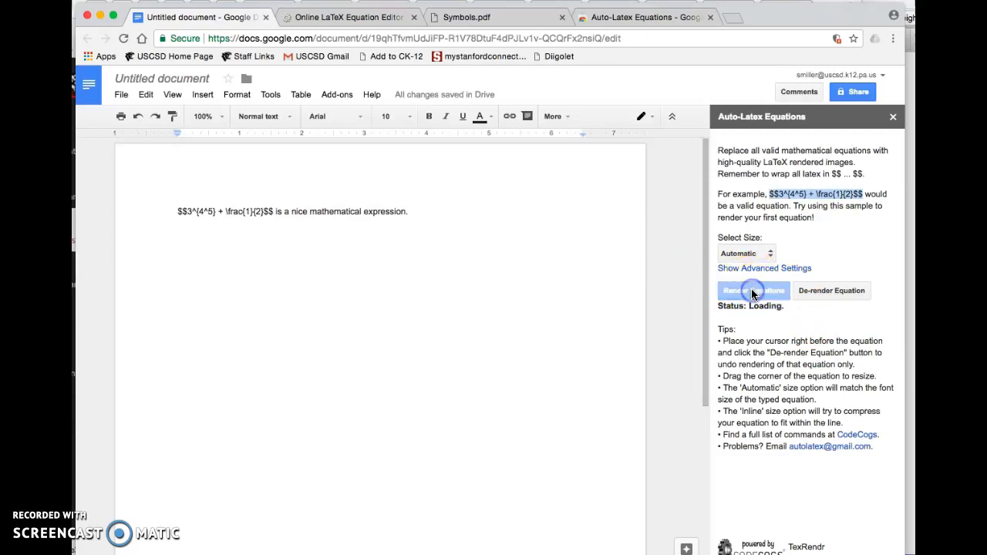
click(753, 290)
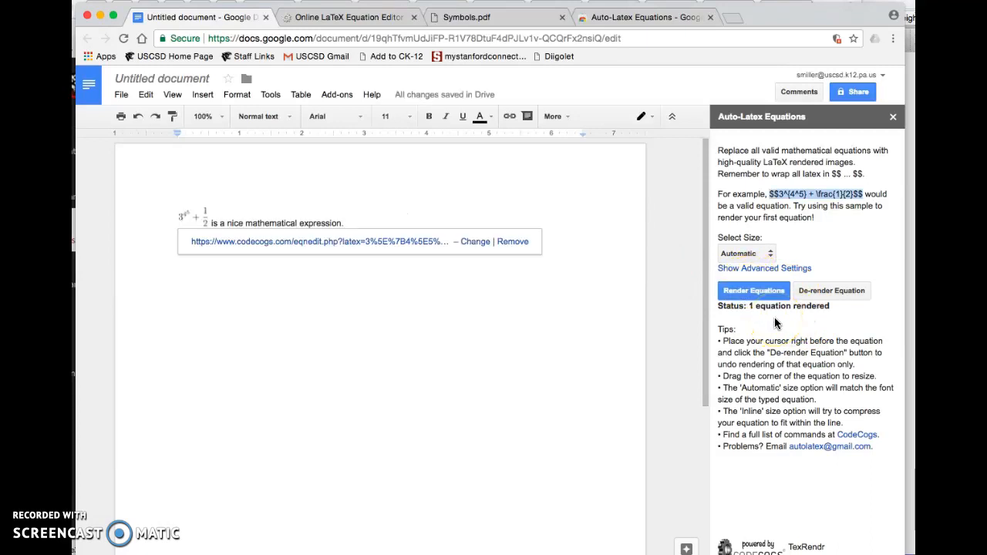
mouse_move(163, 202)
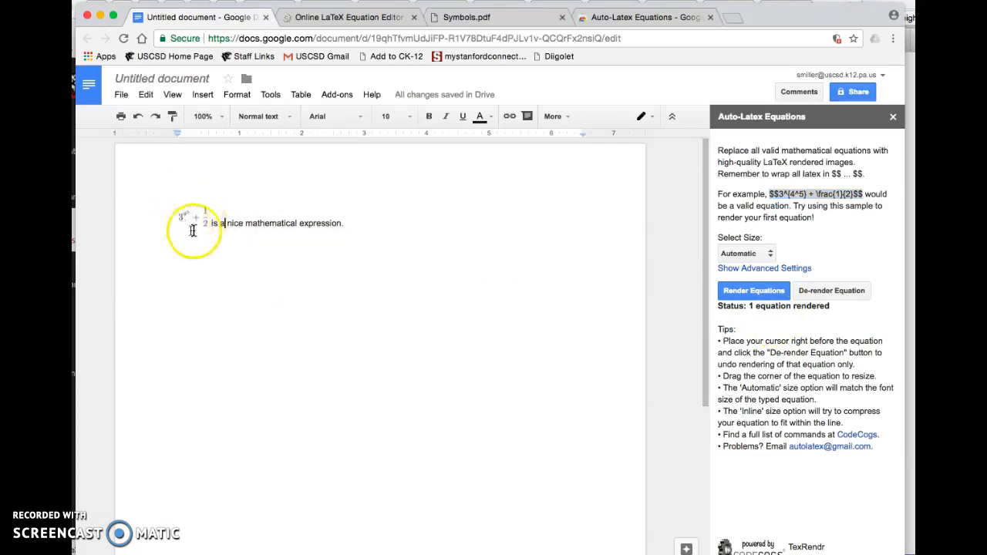
click(193, 222)
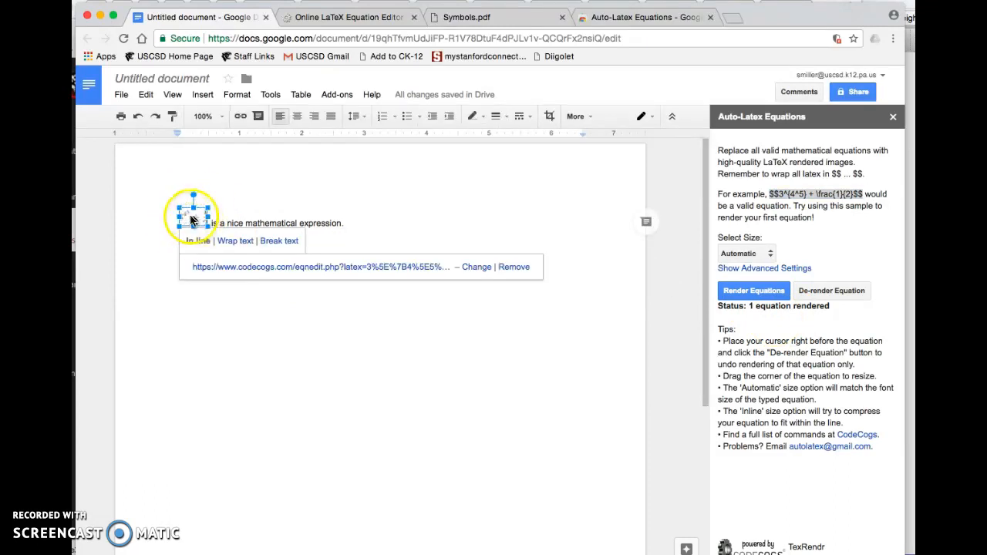
drag(193, 214, 299, 219)
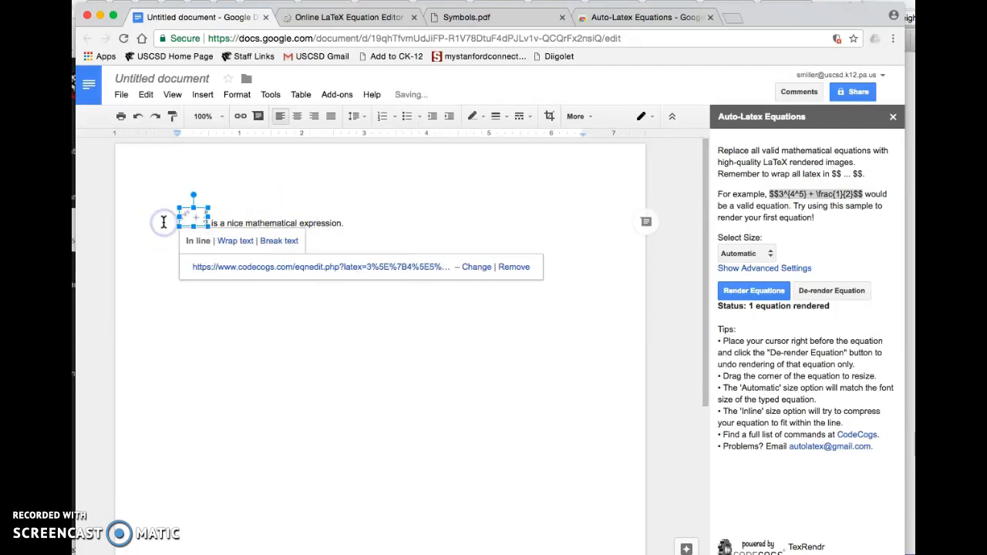
Reselect the rendered equation image to show its link details.
click(408, 222)
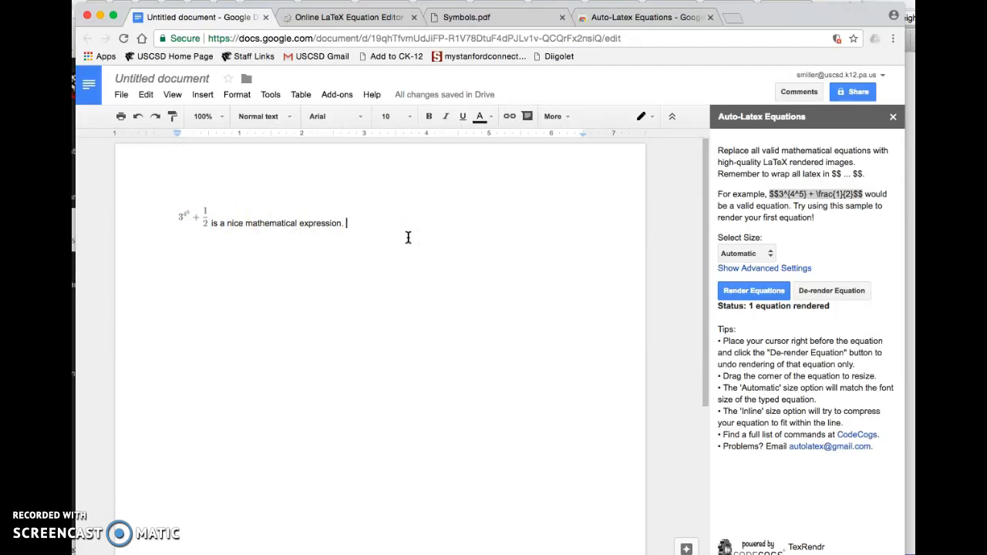
click(185, 219)
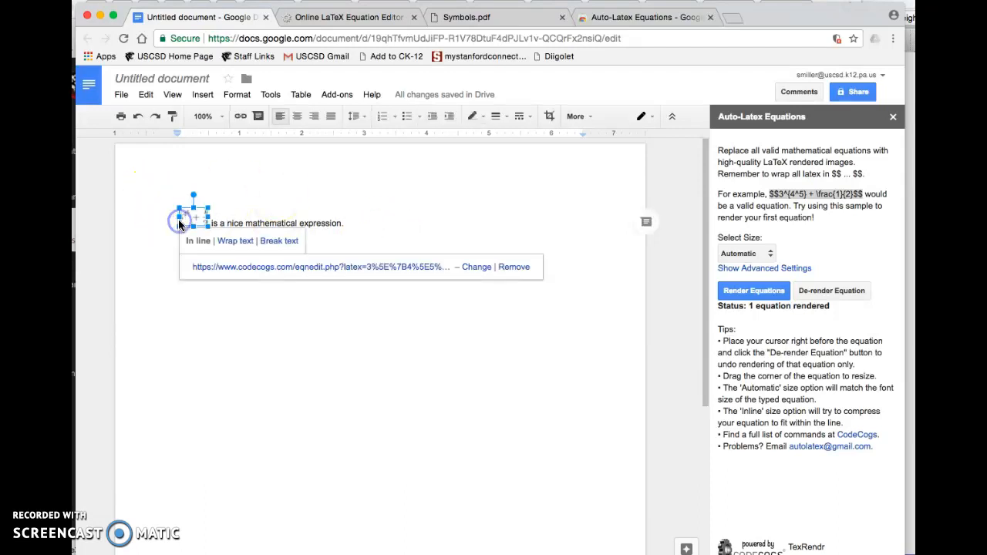
click(230, 232)
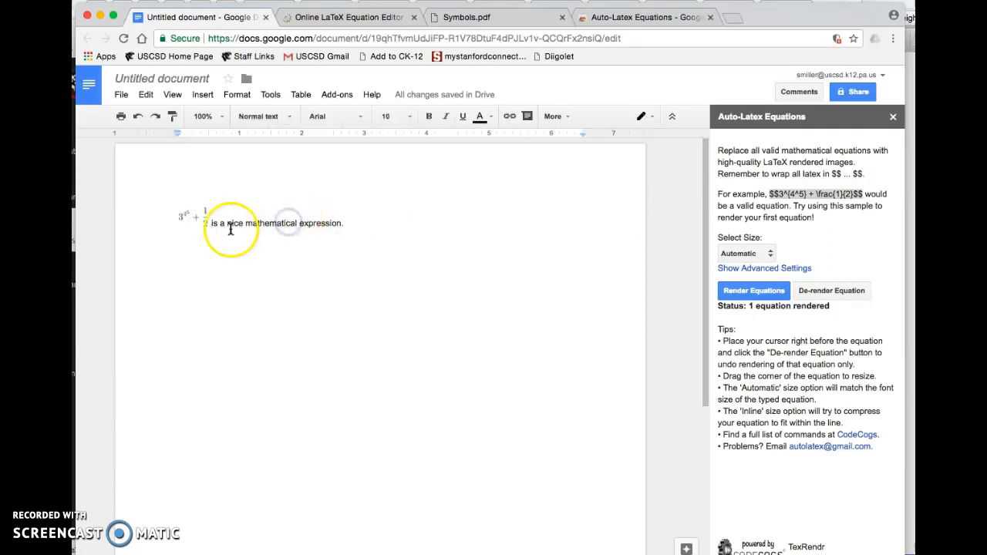
click(185, 222)
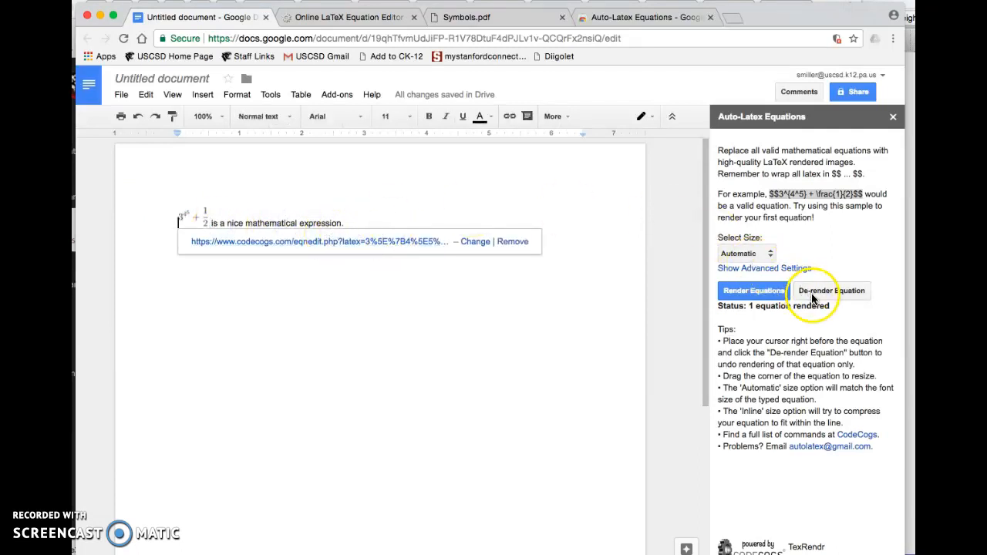
De-render the equation back to LaTeX text, then render it again as an image.
click(832, 290)
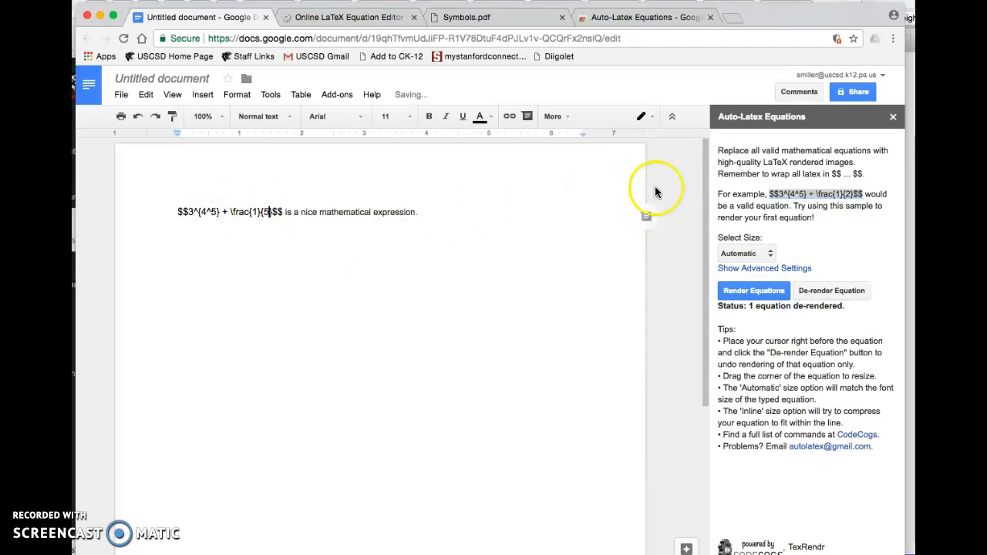
click(753, 290)
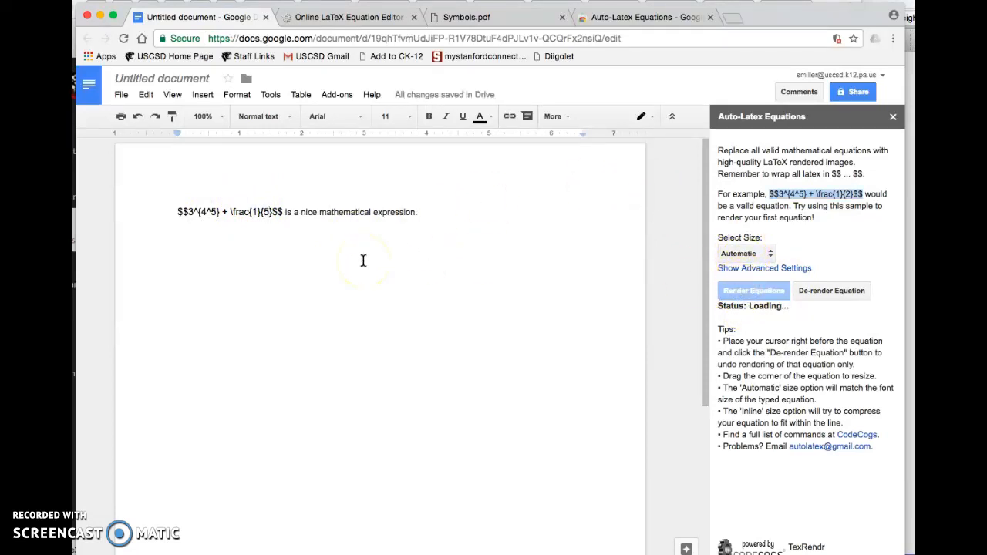
click(753, 290)
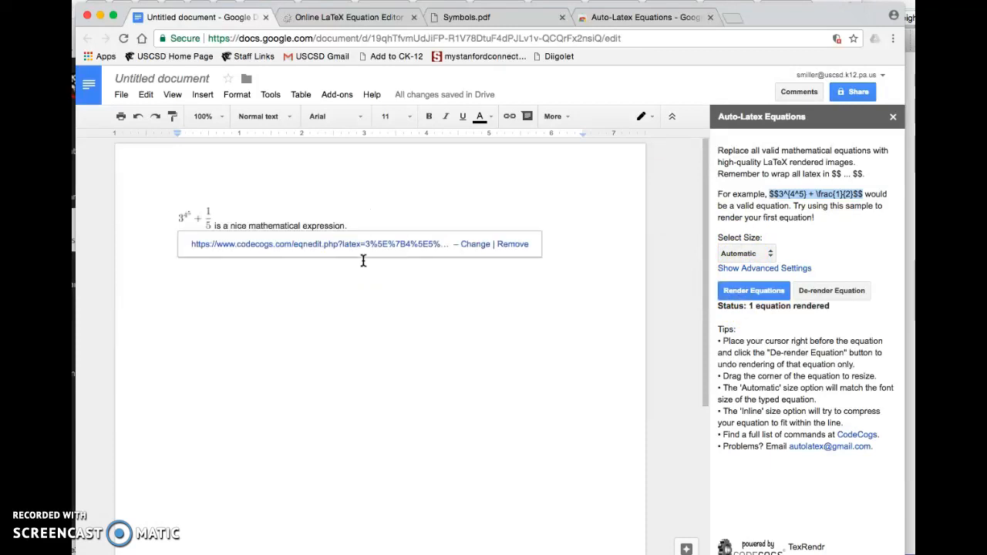
mouse_move(225, 194)
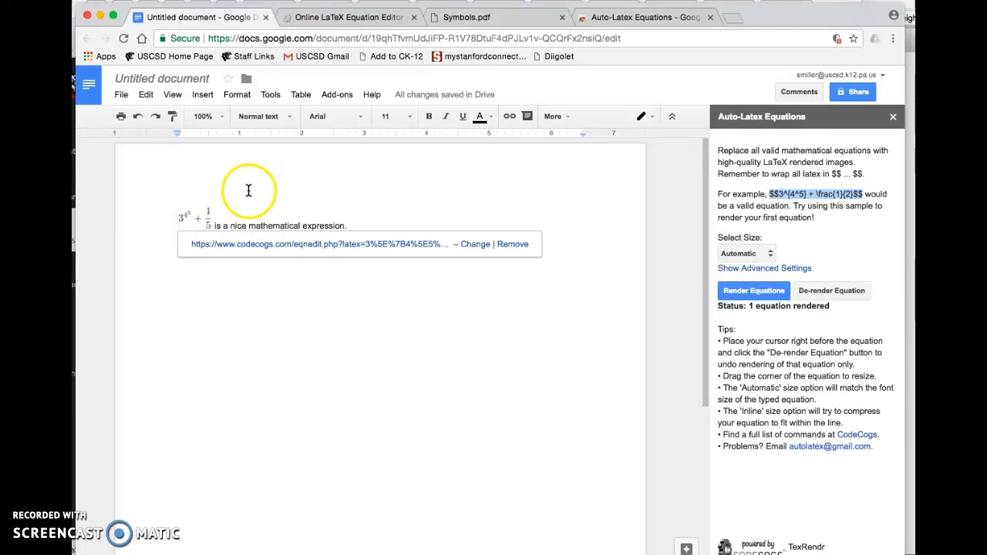
mouse_move(762, 164)
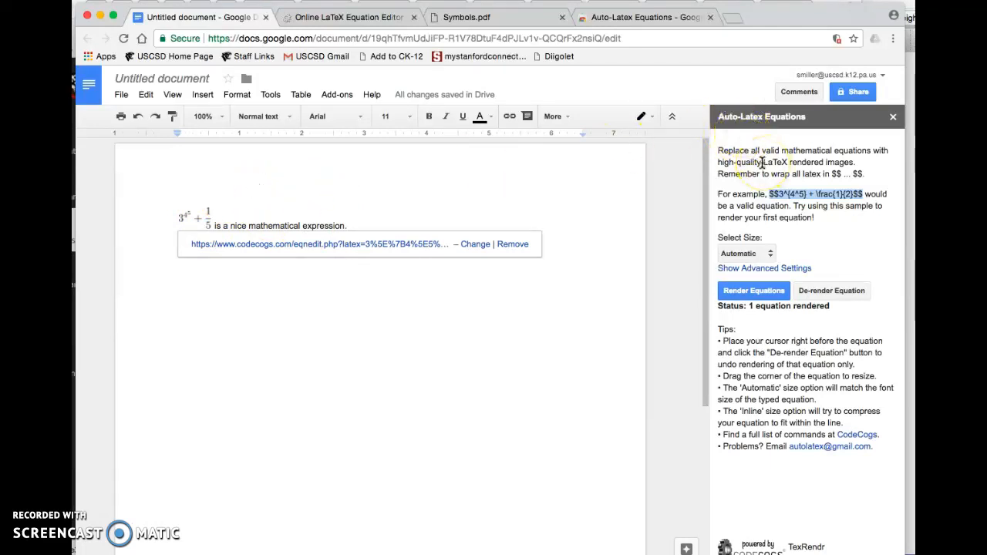
mouse_move(769, 224)
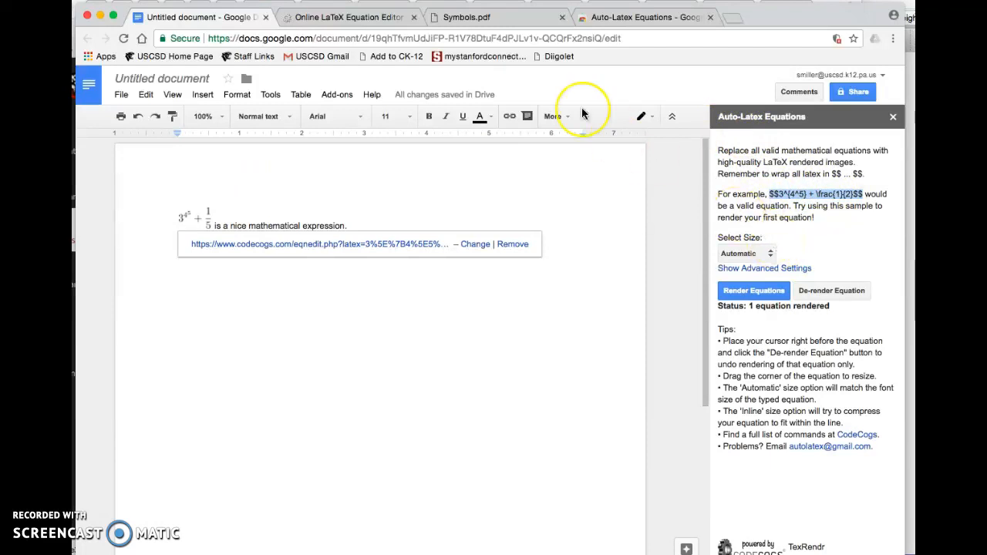
mouse_move(553, 31)
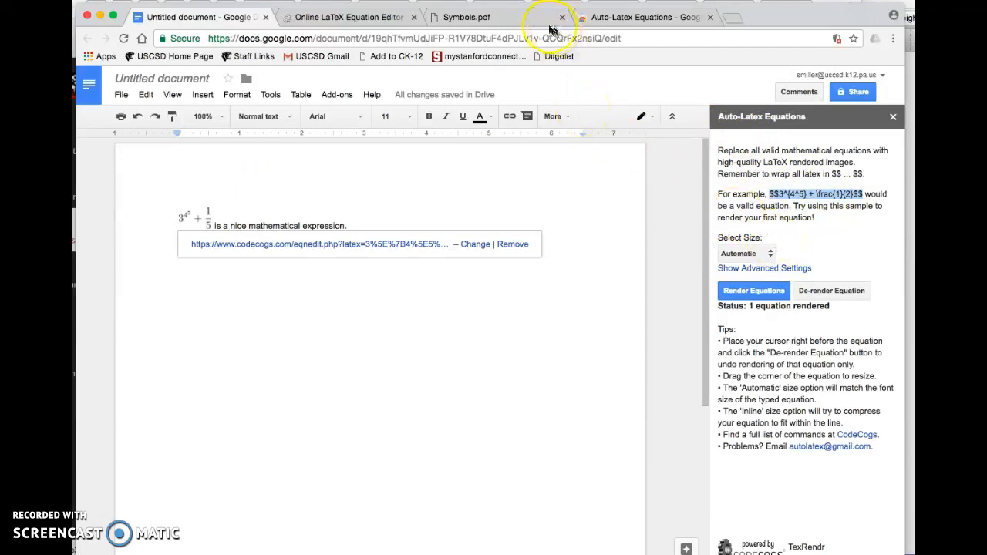
Look up the \alpha command in the Symbols.pdf Greek letters table and return to the document.
click(463, 17)
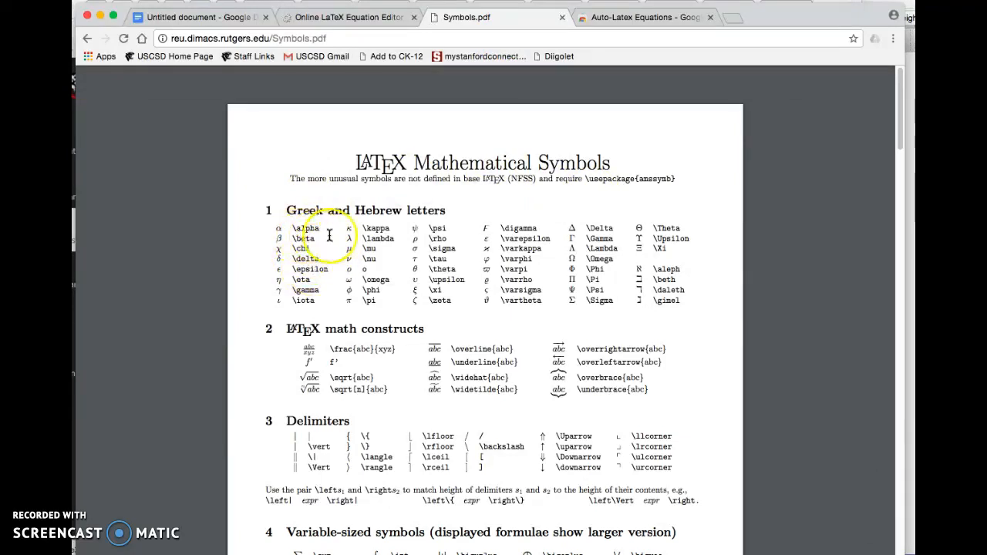
double_click(307, 228)
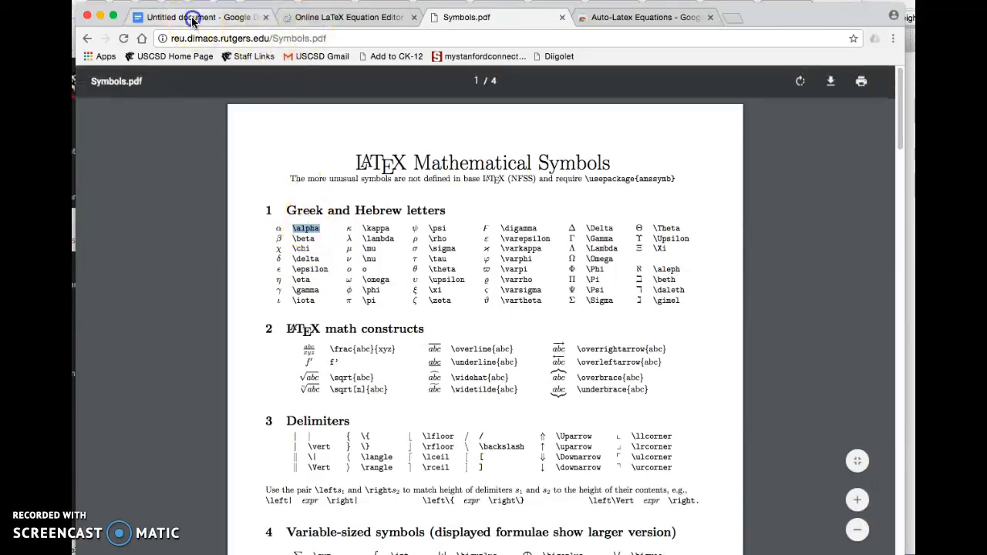
click(198, 17)
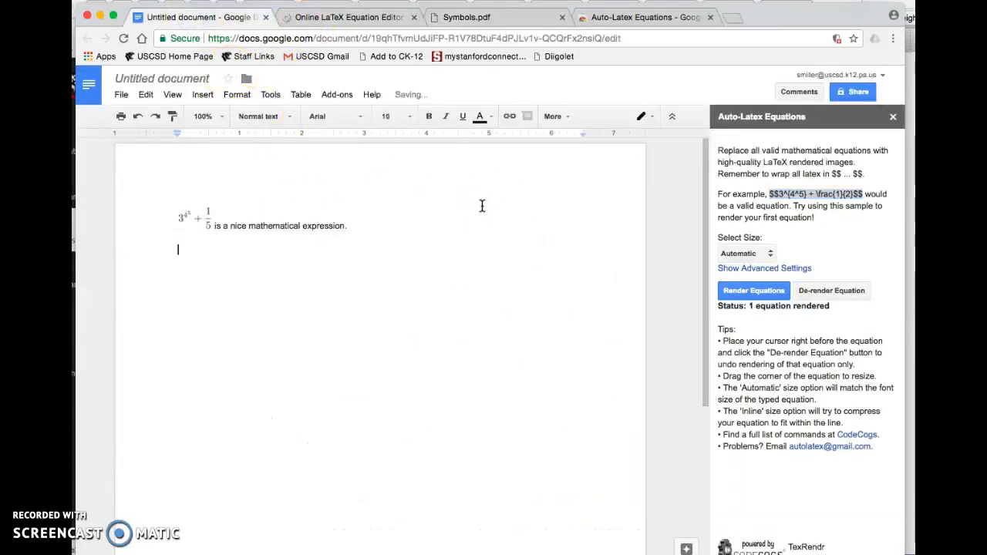
Add $$\alpha$$ on a new line and render it as an α equation image.
text($$)
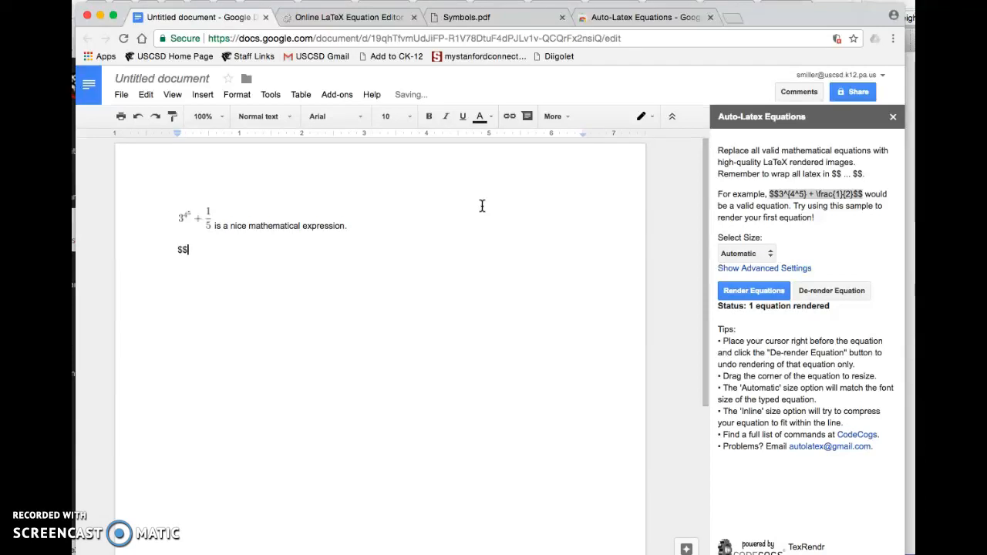
text(\al)
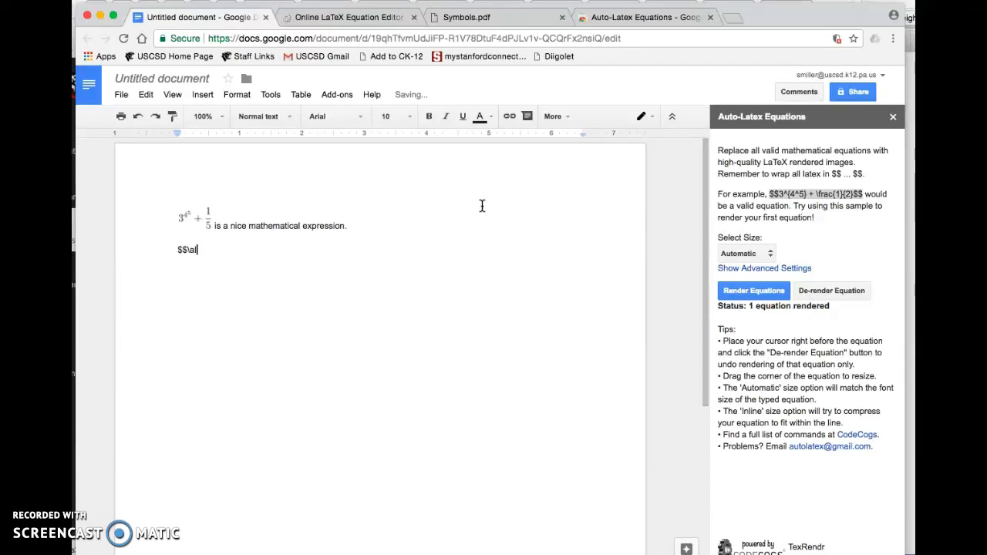
text(pha$$)
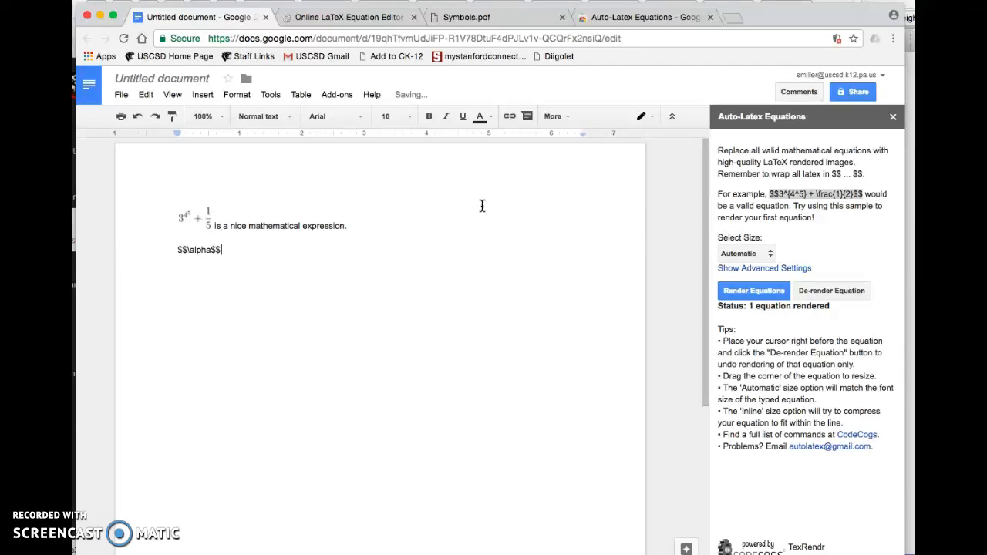
click(753, 290)
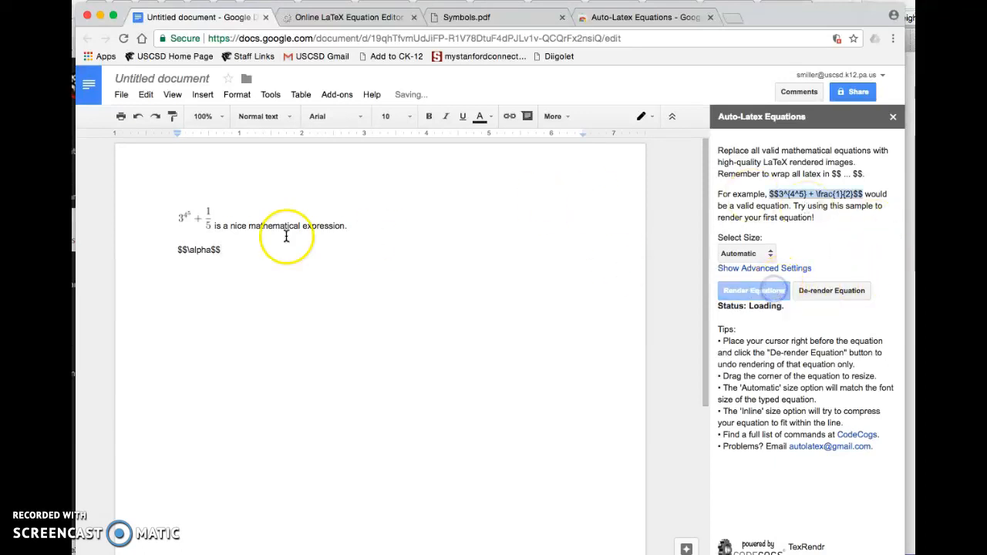
mouse_move(256, 244)
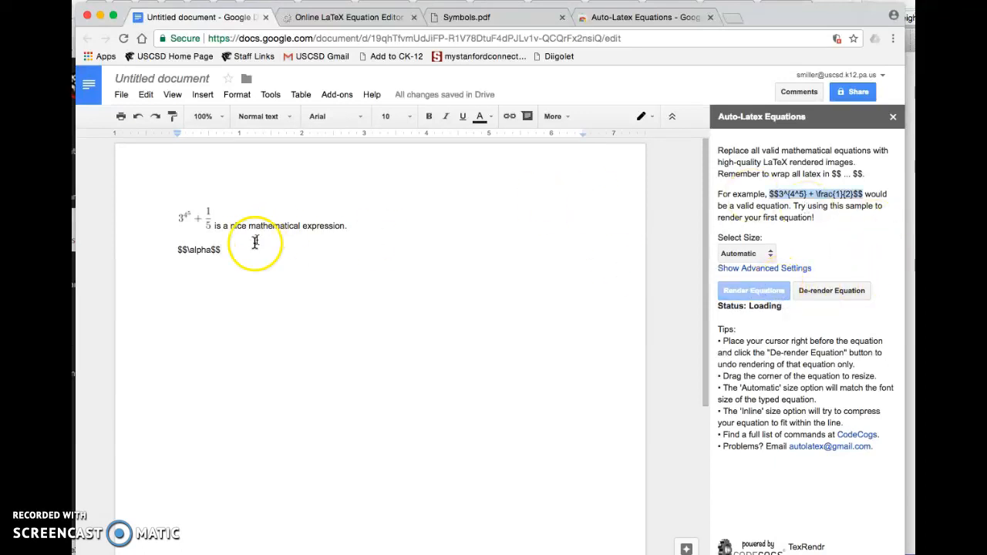
click(753, 291)
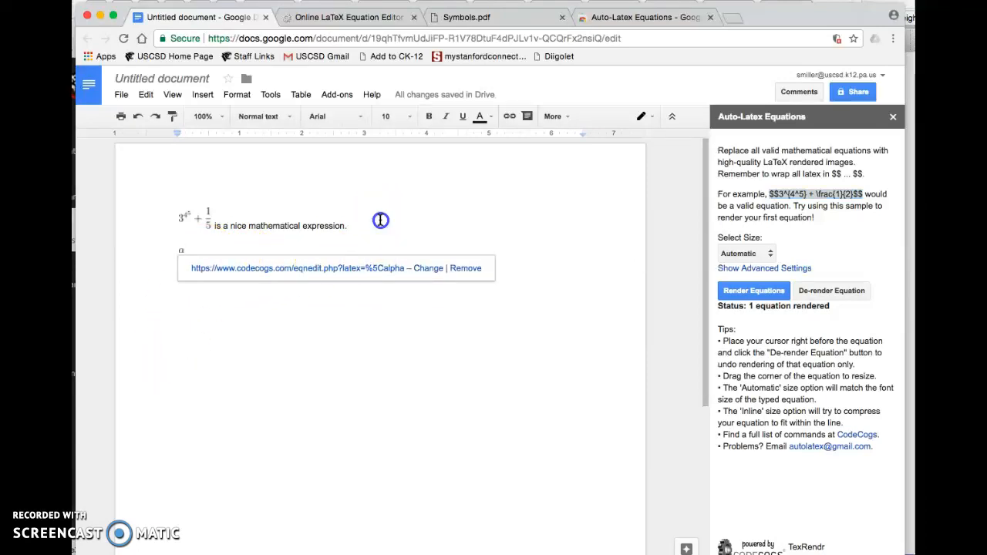
click(219, 250)
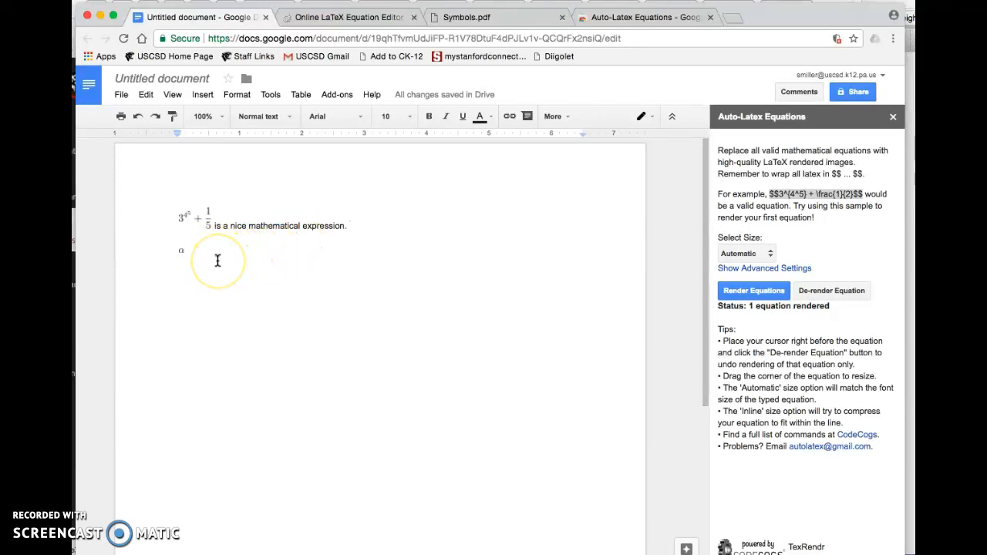
mouse_move(245, 235)
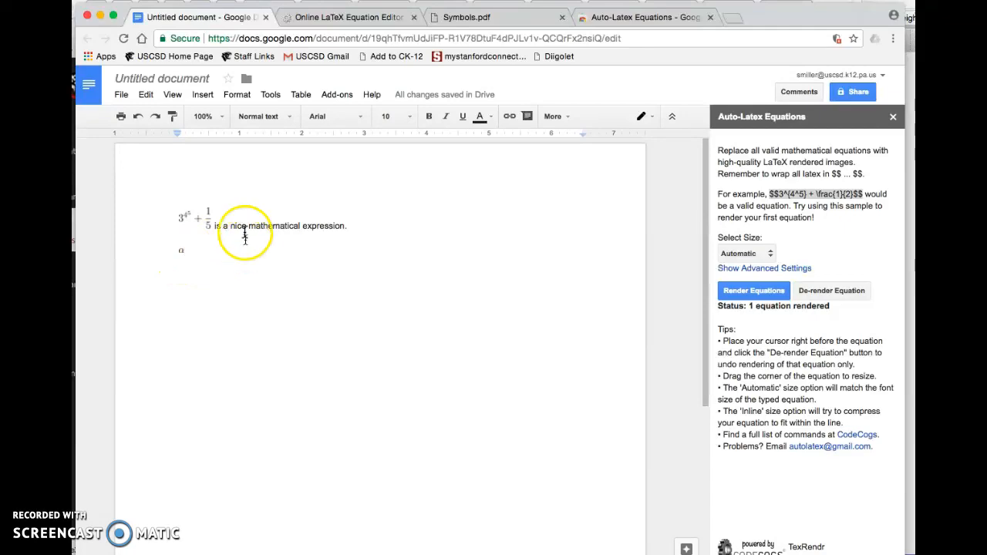
click(497, 17)
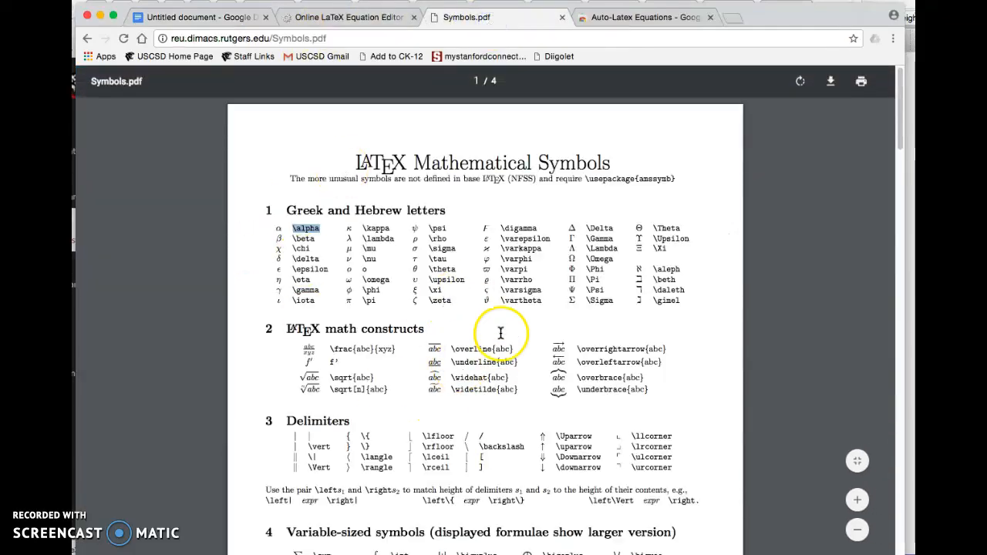
Scroll Symbols.pdf to the Other Styles section with the \mathbb blackboard-bold command, then return to the document.
scroll(down, 3)
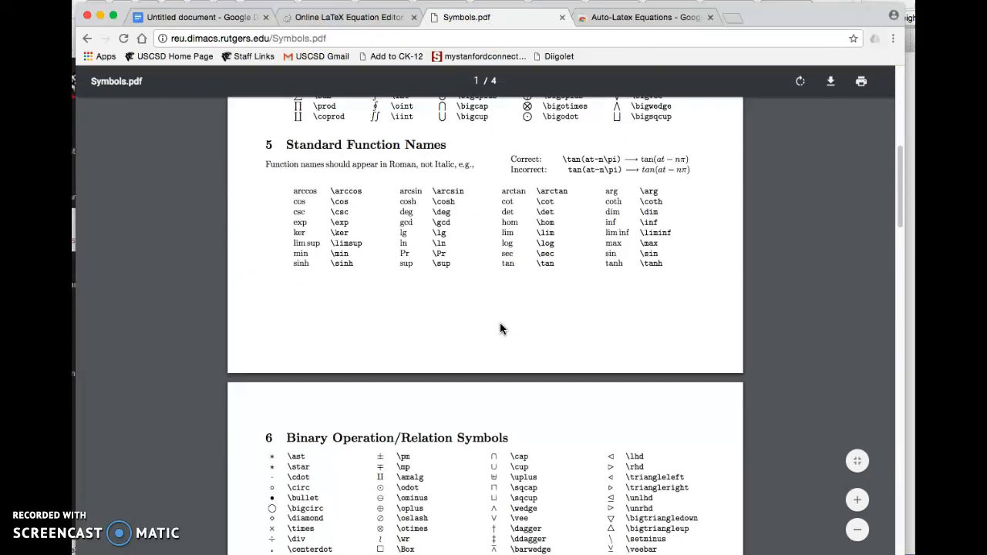
scroll(down, 3)
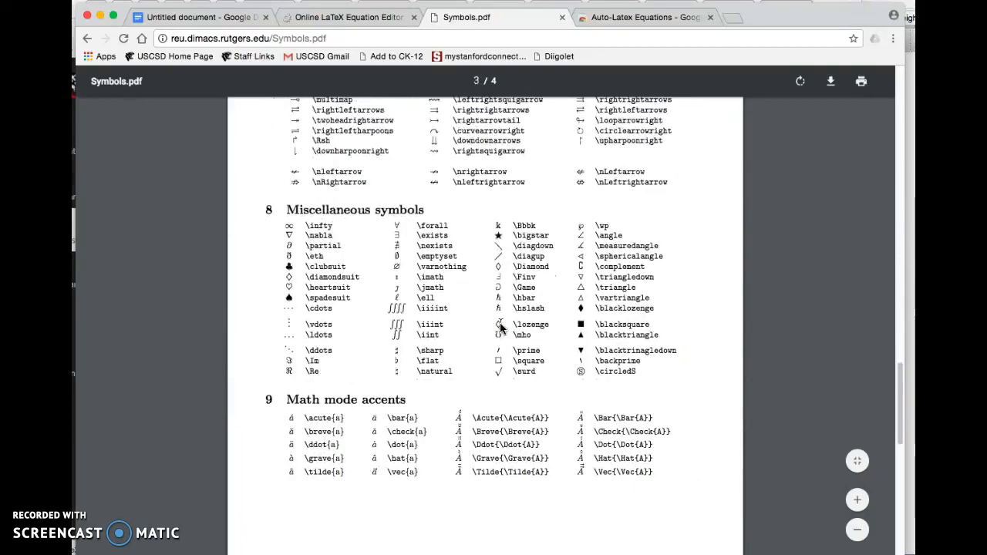
scroll(down, 3)
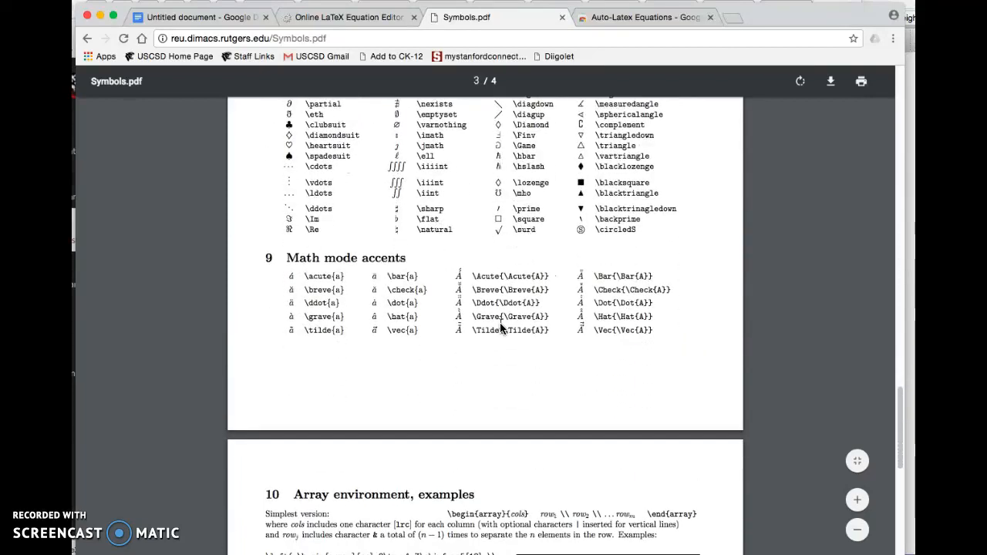
scroll(up, 3)
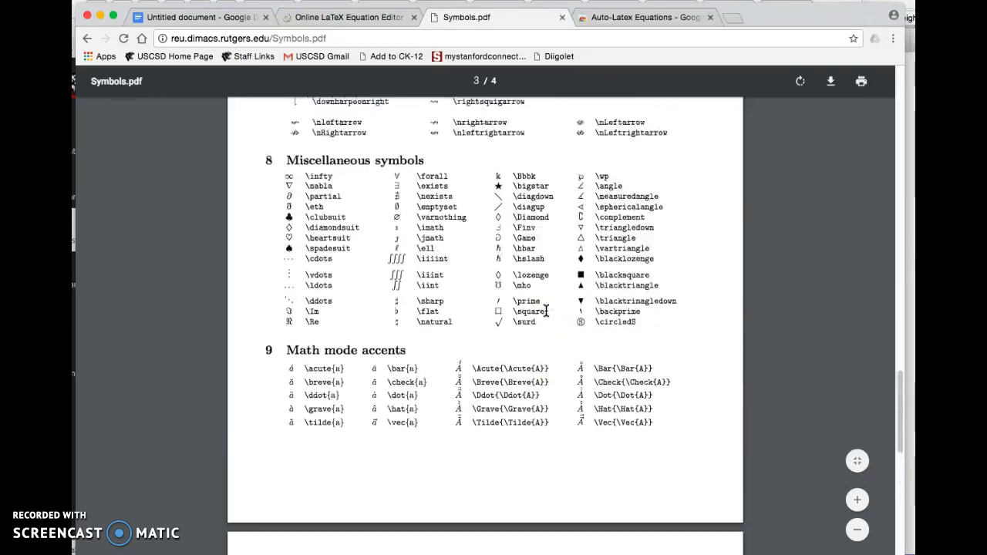
scroll(down, 3)
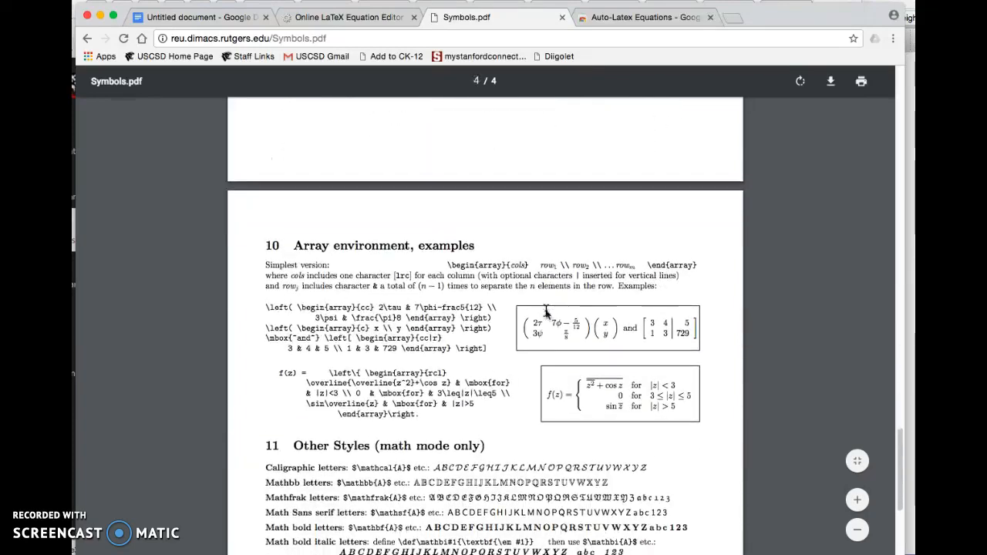
scroll(down, 3)
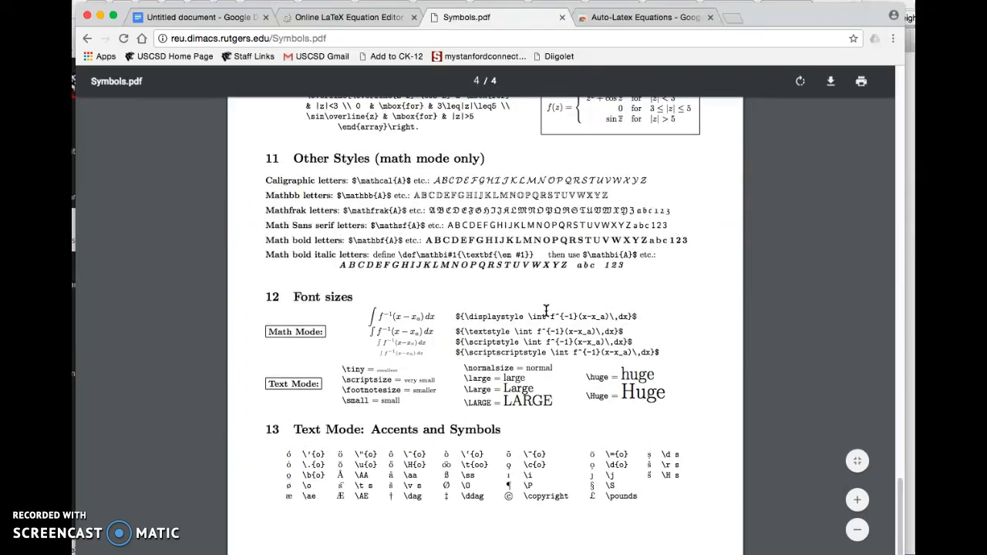
scroll(up, 3)
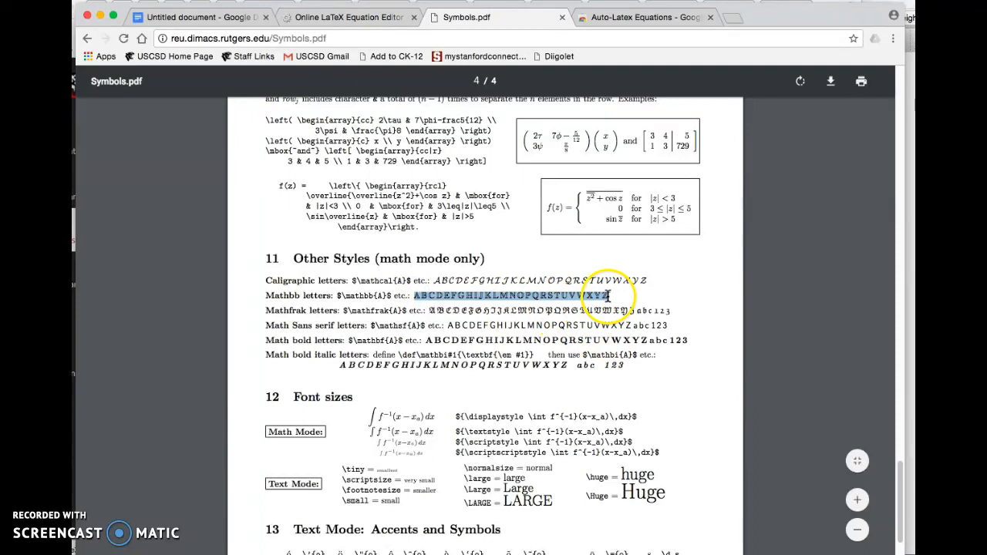
mouse_move(614, 296)
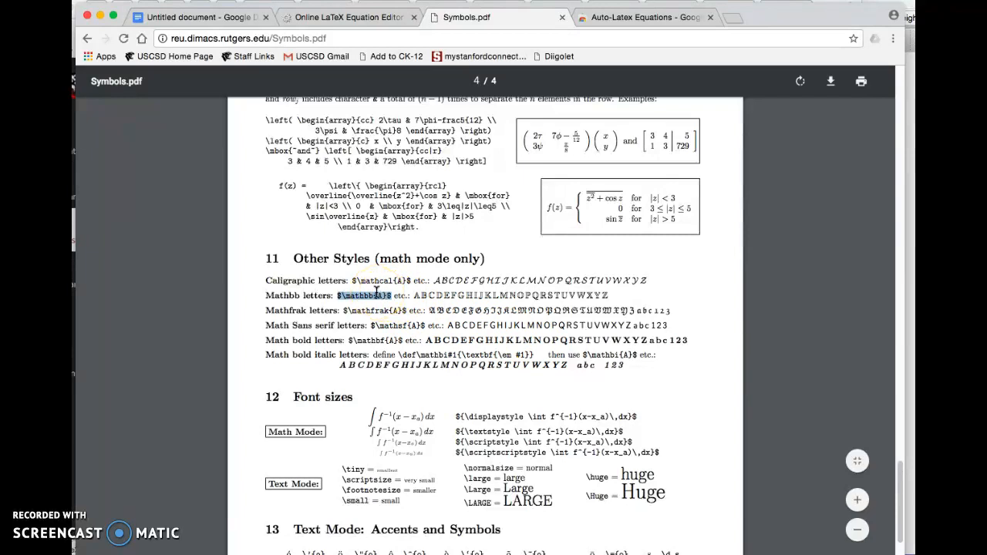
scroll(up, 3)
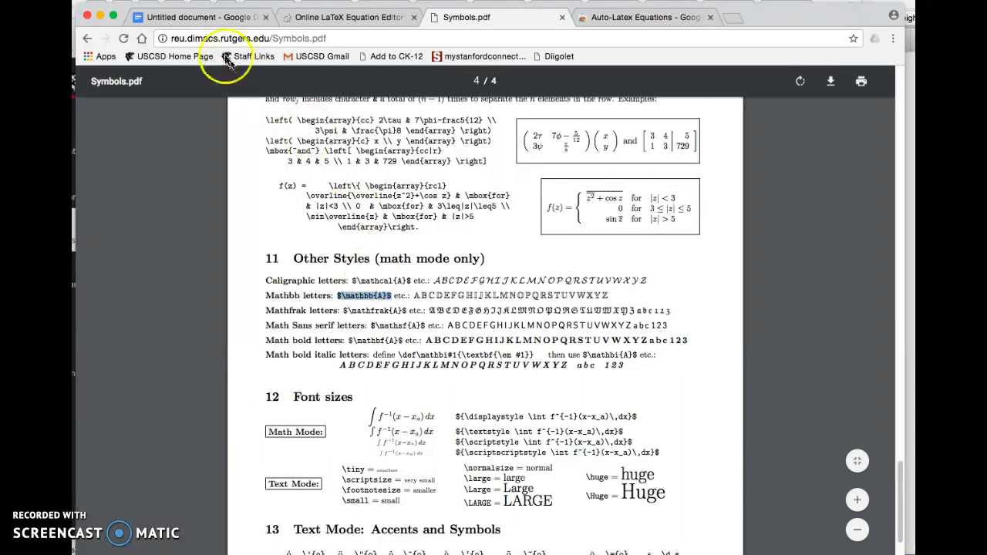
click(201, 17)
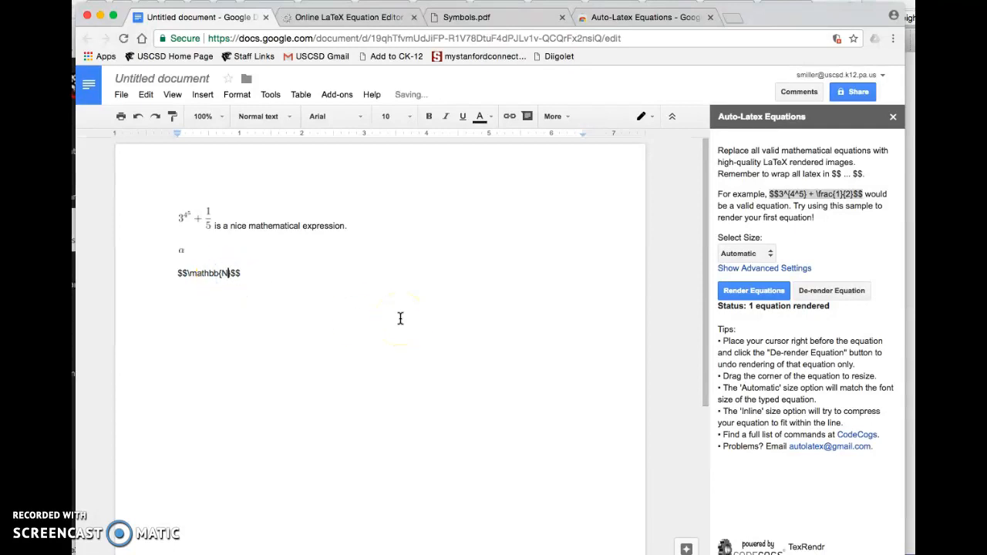
Render $$\mathbb{N}$$ as a blackboard-bold N equation image.
click(752, 290)
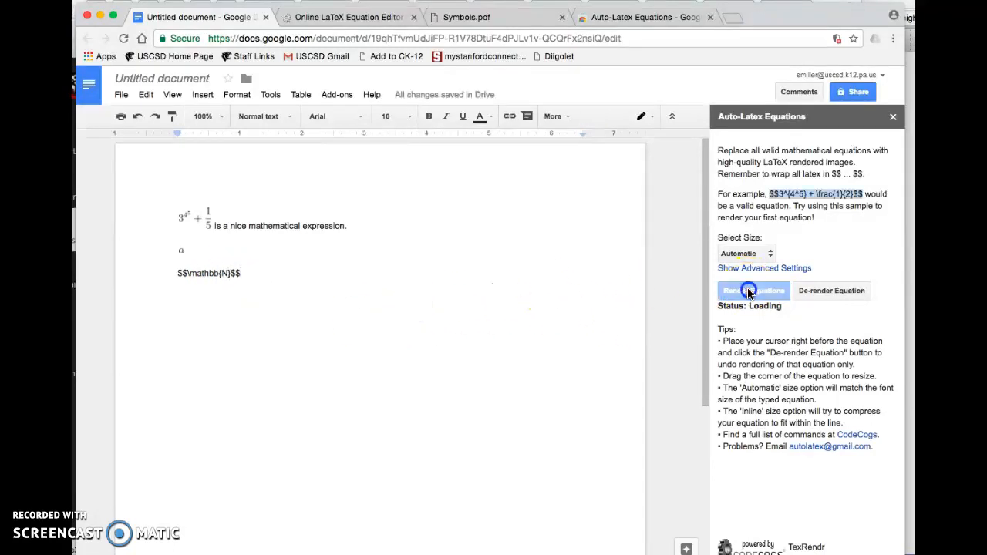
click(753, 290)
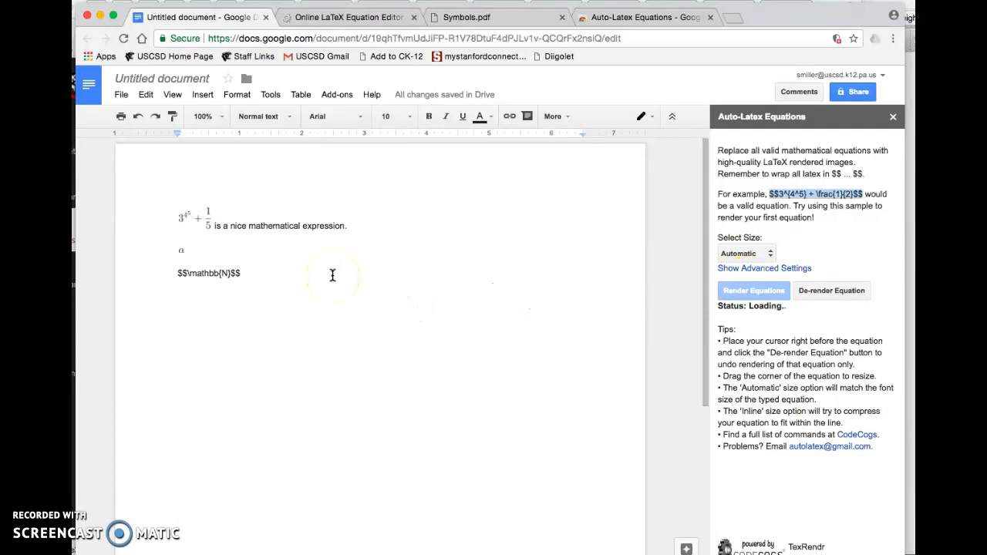
click(753, 290)
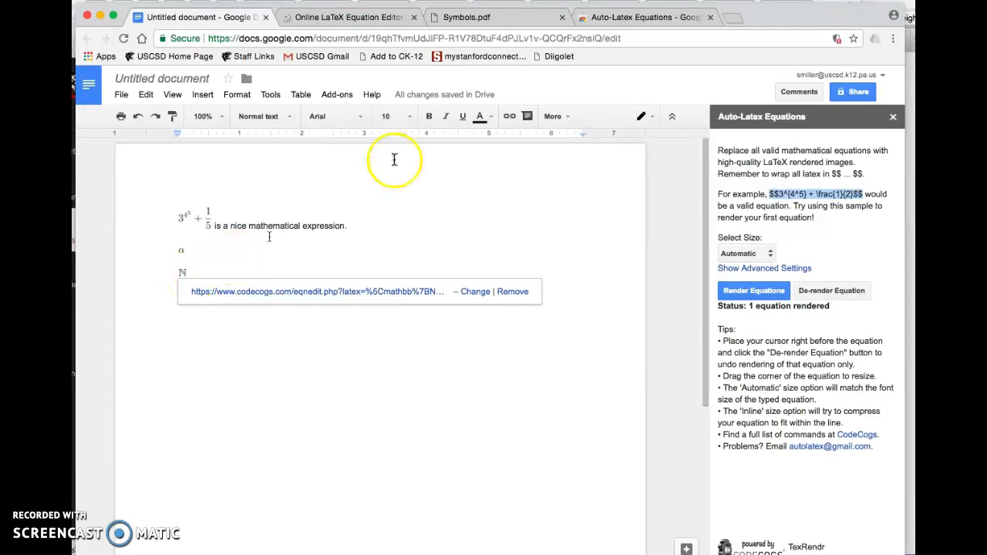
click(463, 17)
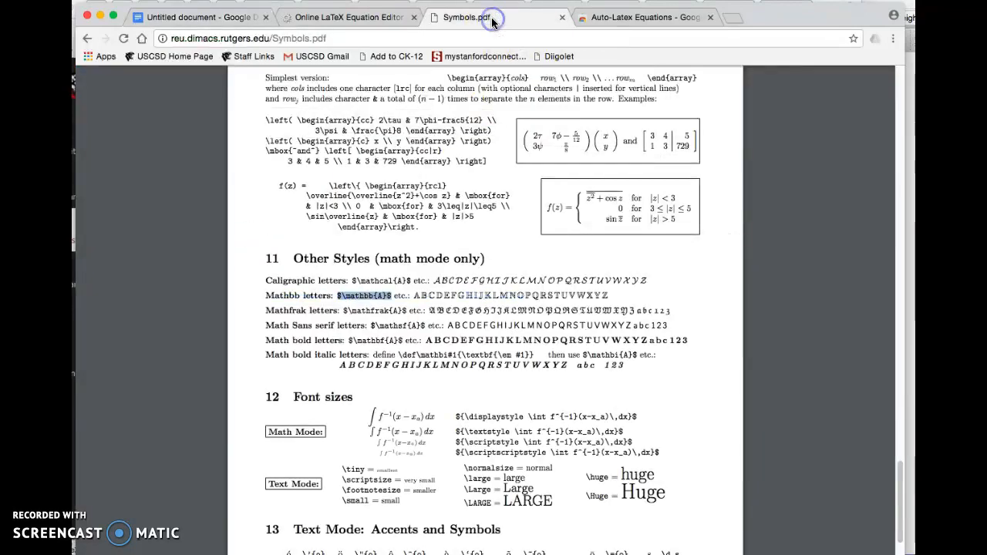
Scroll Symbols.pdf back to page 1 and go to the online LaTeX equation editor tab.
scroll(up, 3)
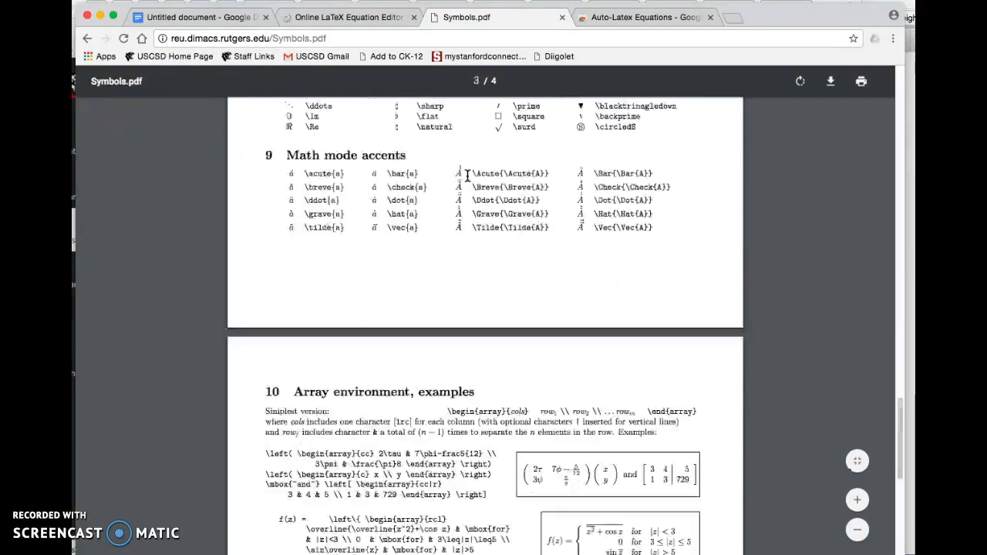
scroll(up, 3)
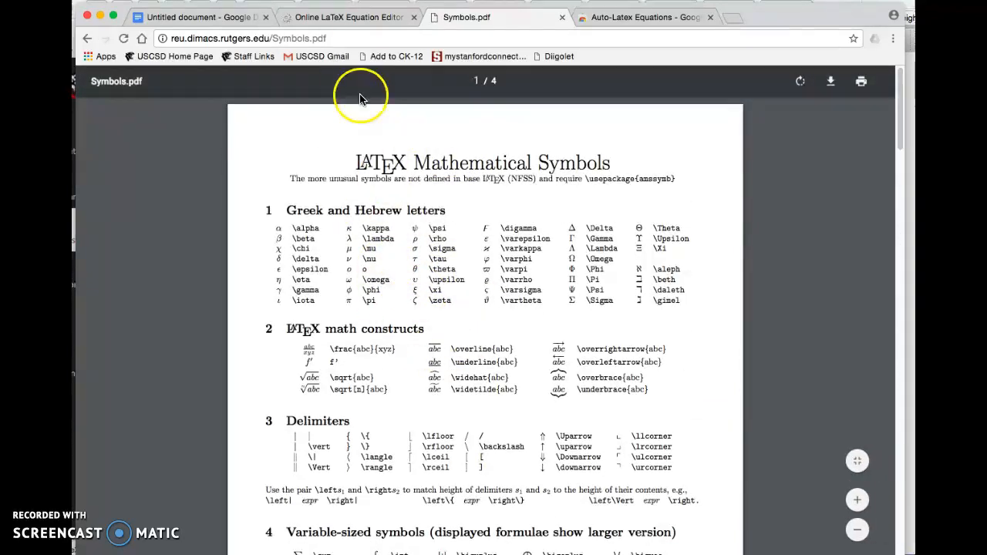
click(348, 17)
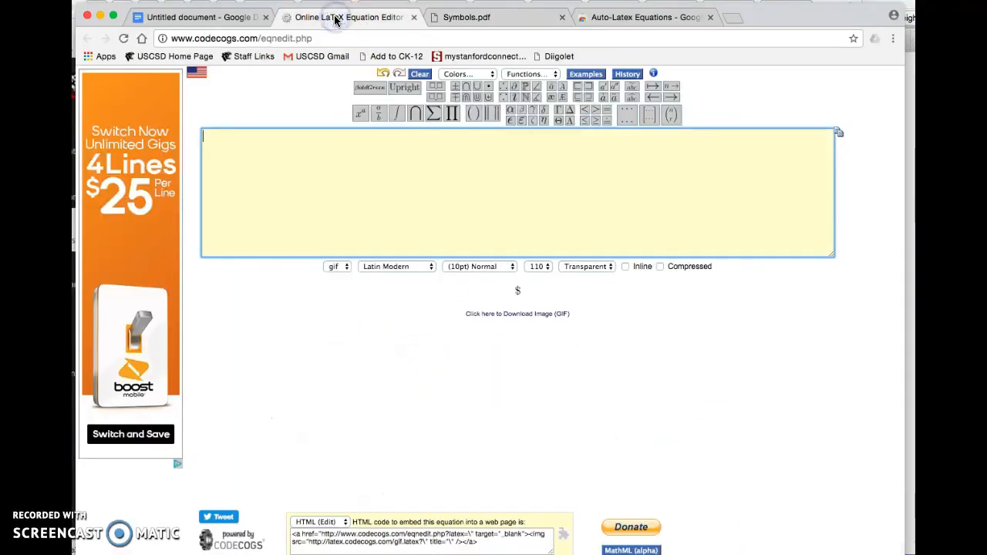
mouse_move(355, 21)
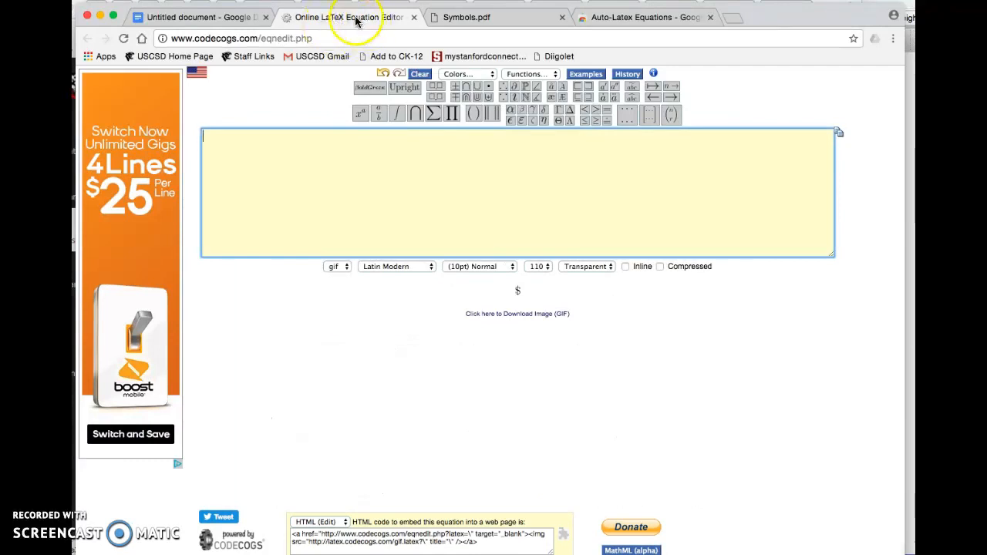
mouse_move(536, 117)
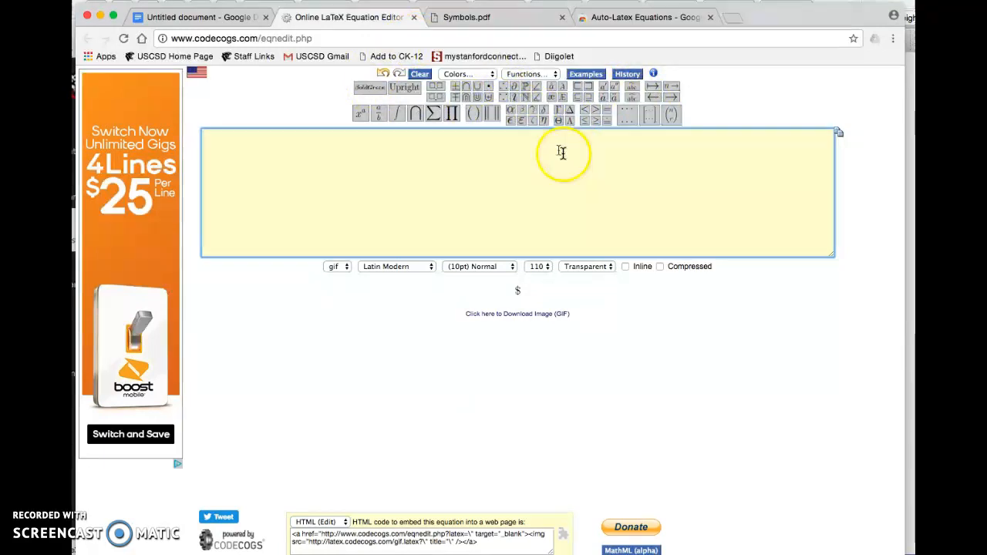
Enter \alpha in the CodeCogs equation box to preview it, then return to the Google Doc.
text(\alpha)
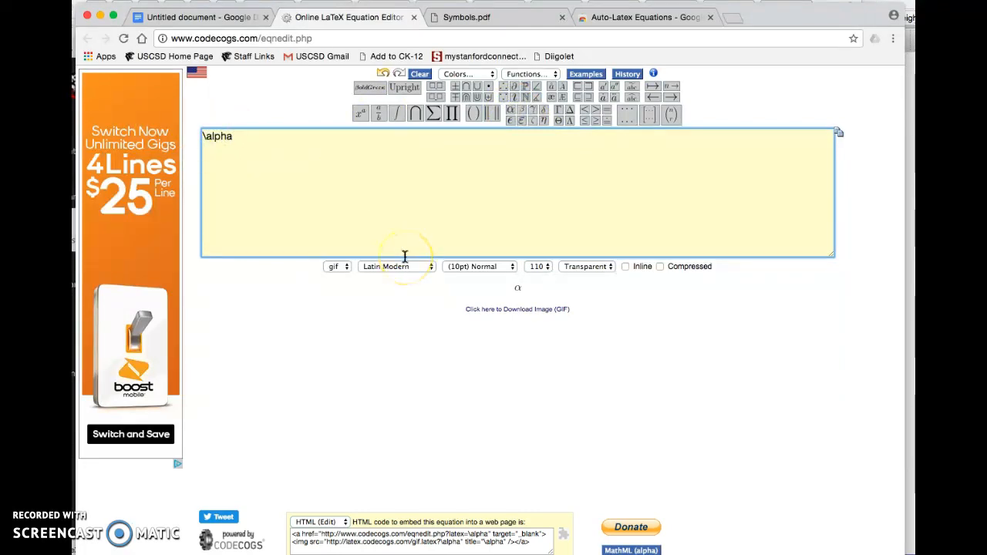
mouse_move(496, 219)
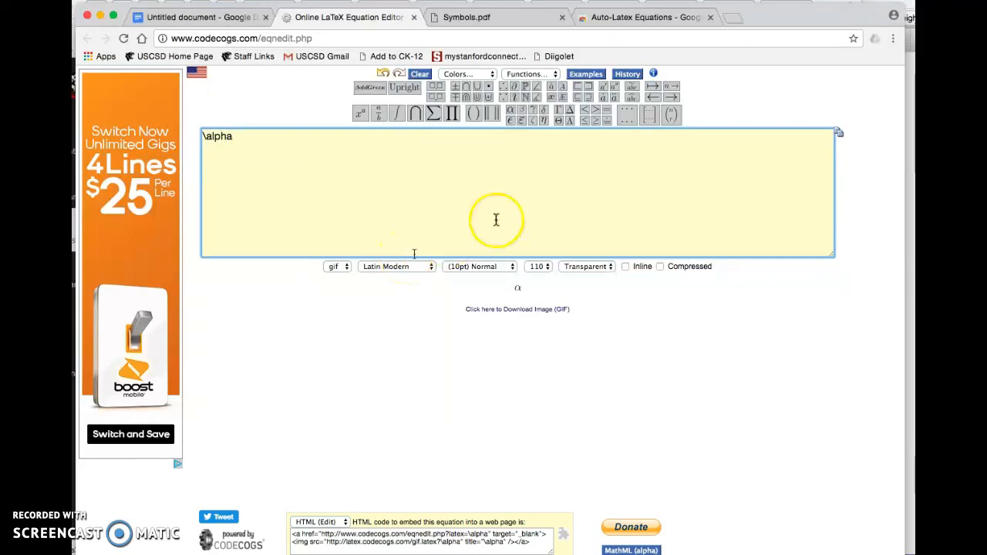
mouse_move(629, 147)
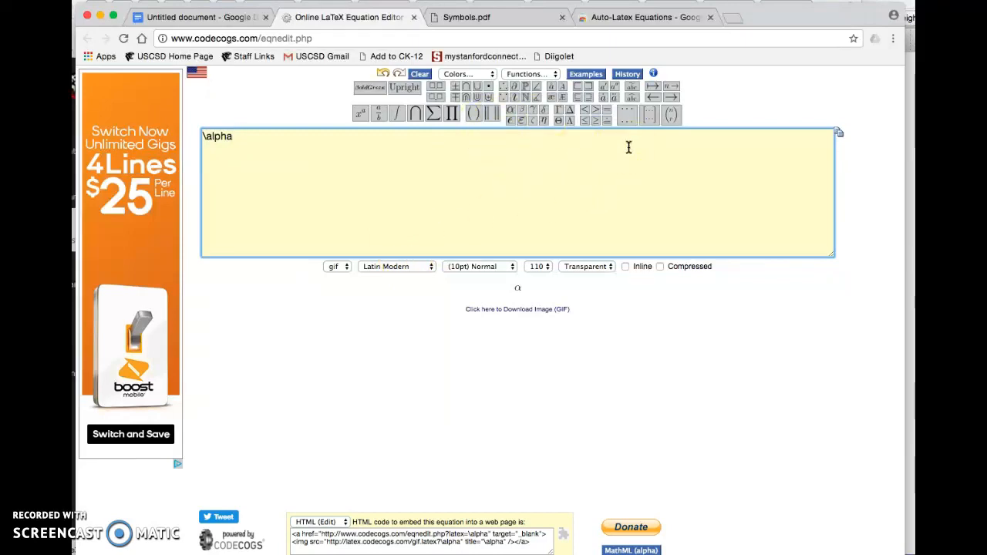
mouse_move(155, 31)
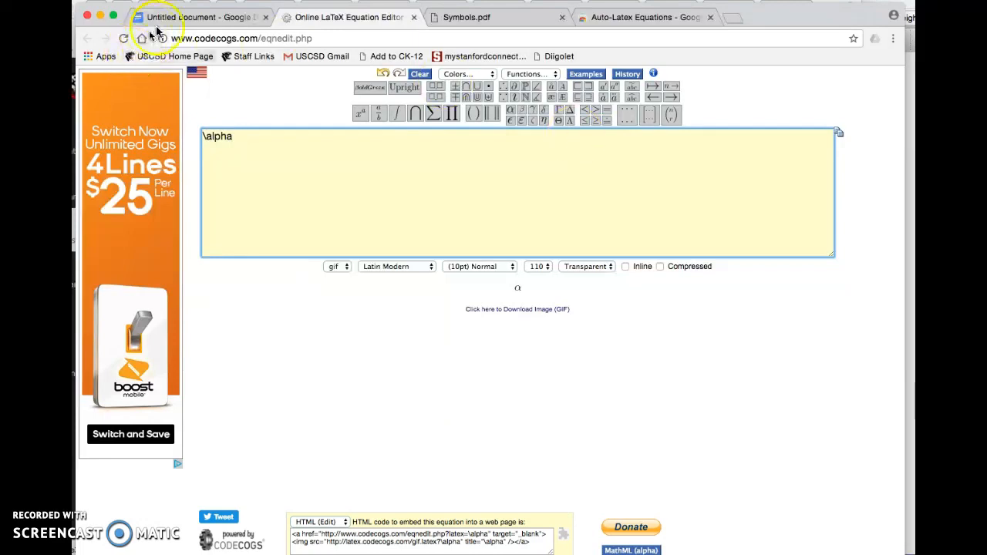
click(201, 17)
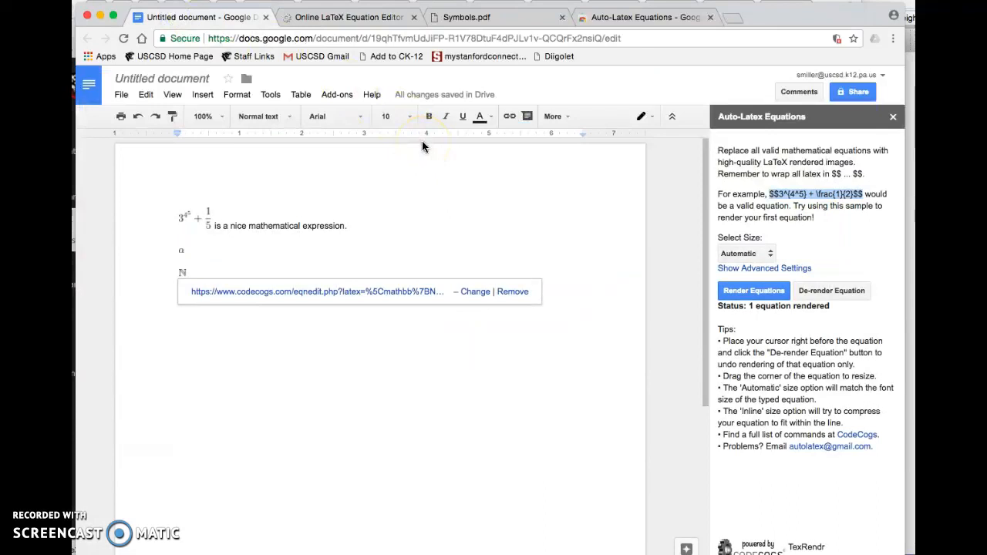
mouse_move(315, 213)
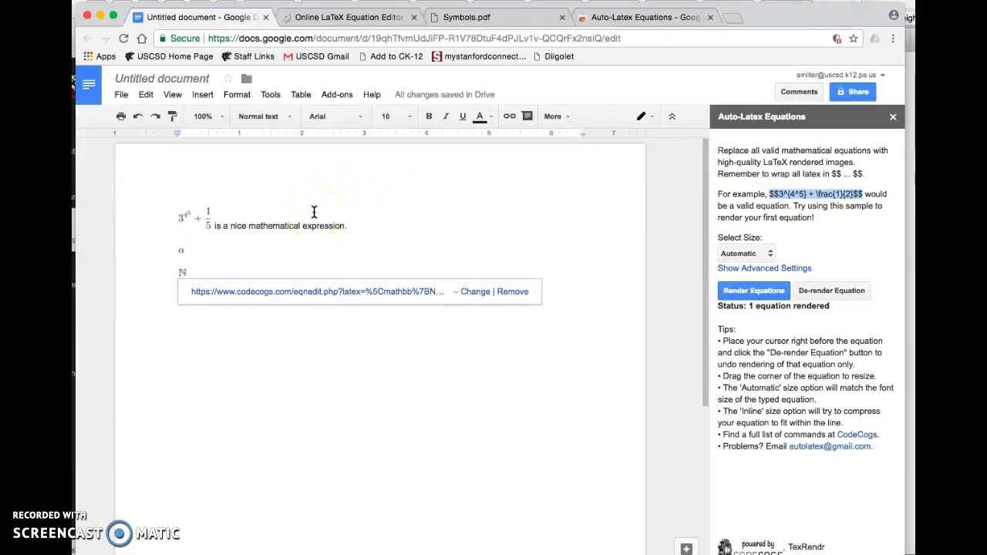